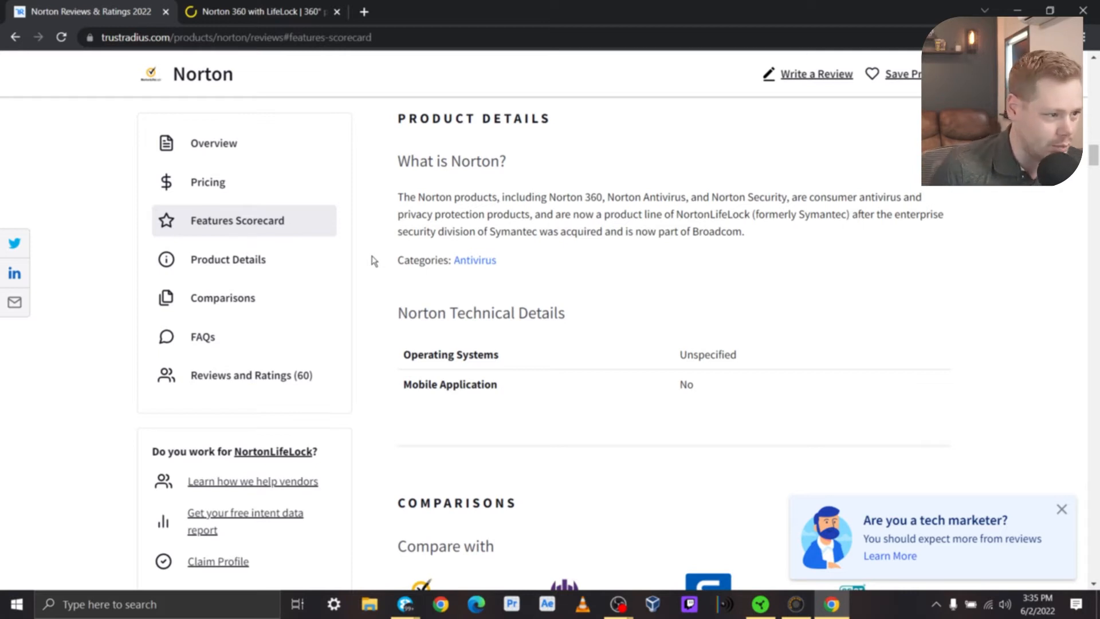
# Step: Review the Compare plans table for the four Norton 360 plans' prices and features
pyautogui.click(260, 11)
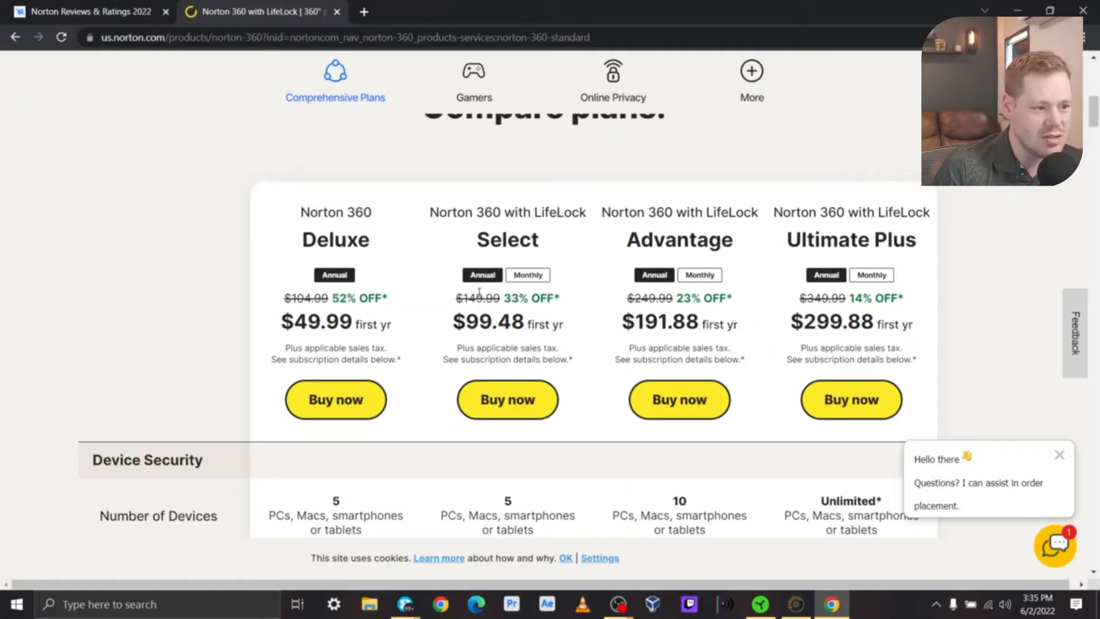
pyautogui.scroll(-3)
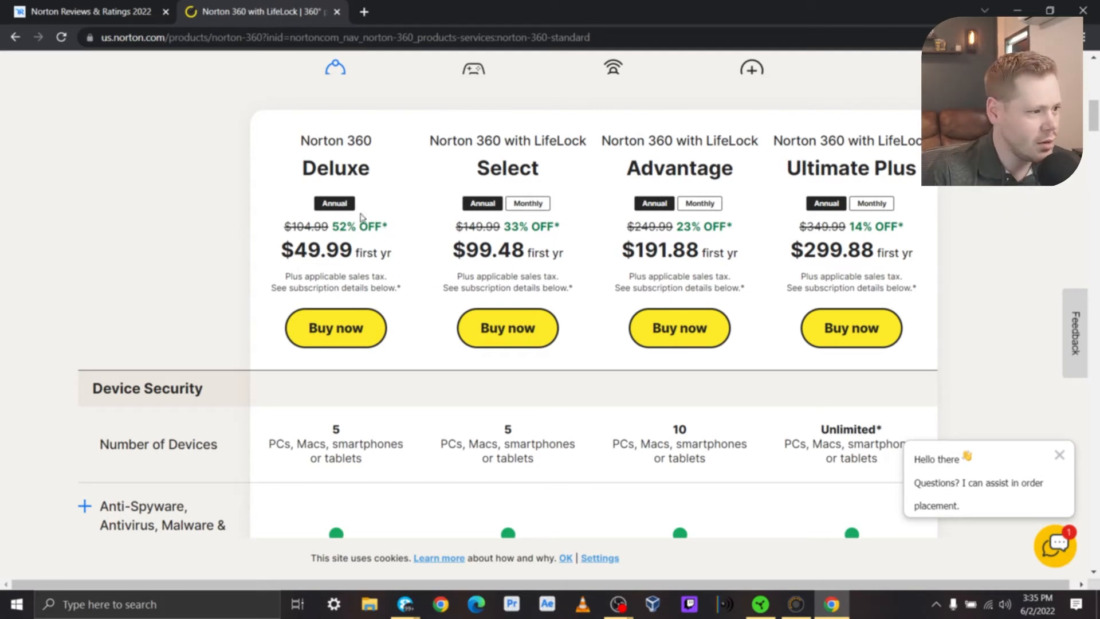
pyautogui.moveTo(616, 230)
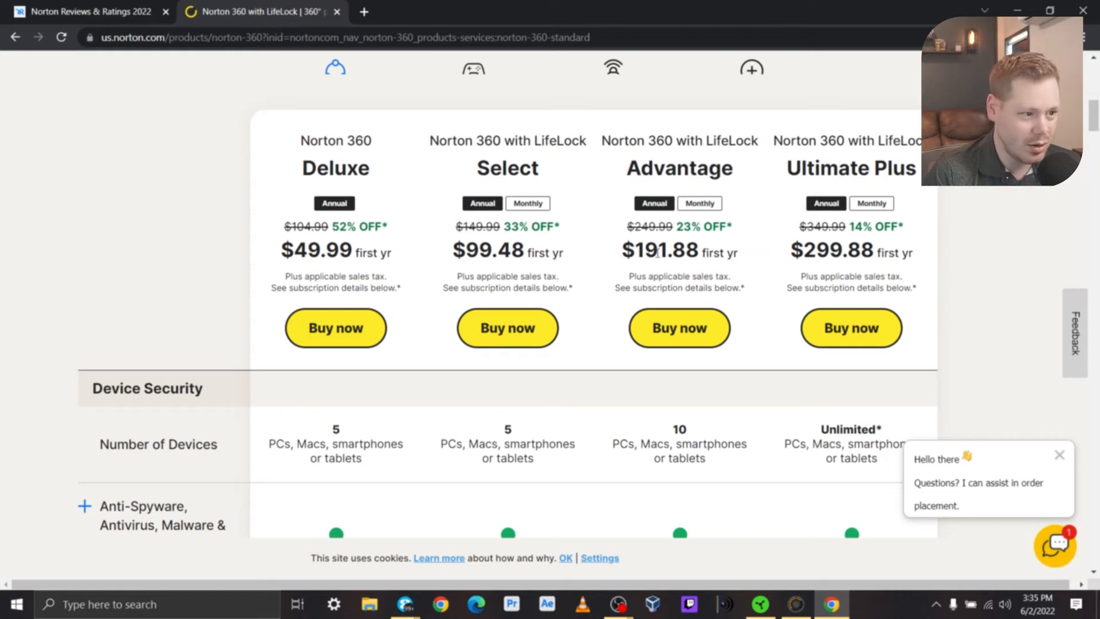
pyautogui.moveTo(900, 192)
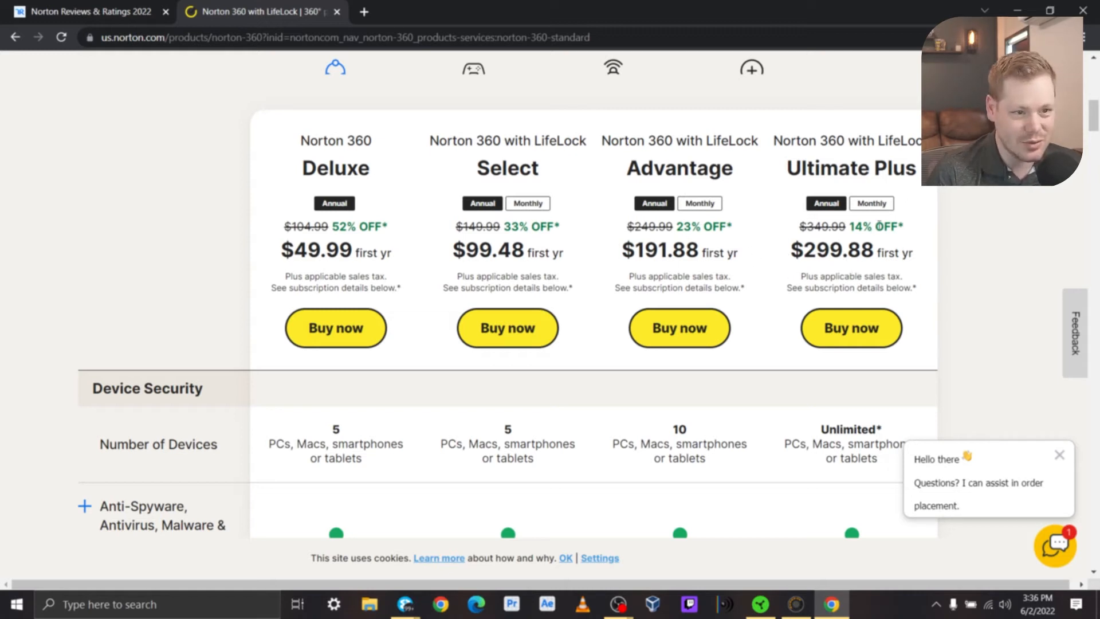
pyautogui.scroll(-3)
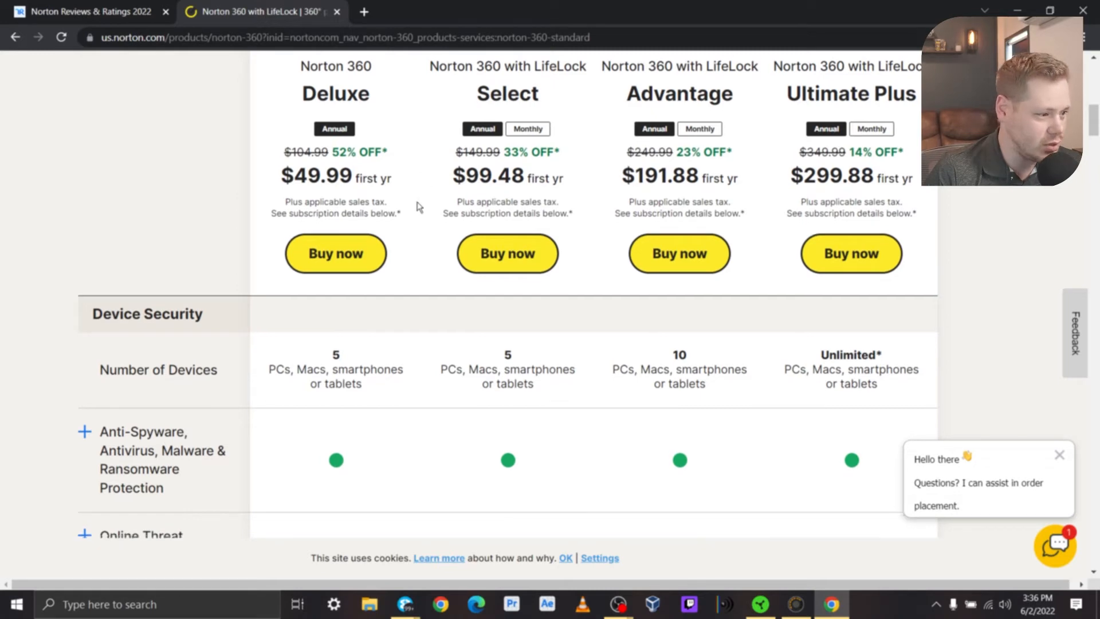
pyautogui.scroll(-3)
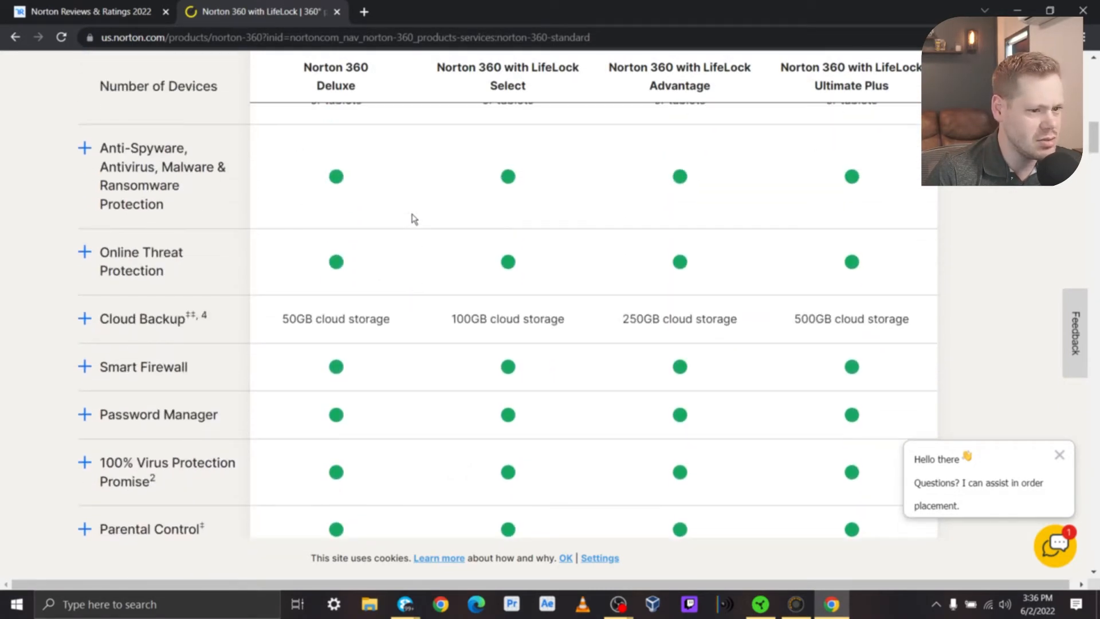
pyautogui.scroll(-3)
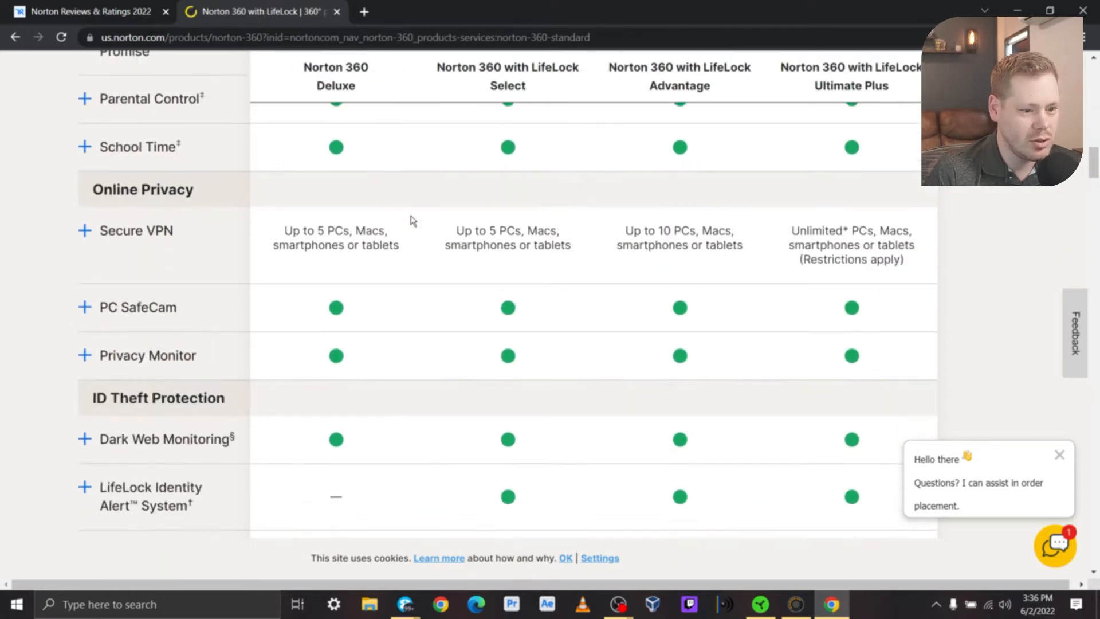
pyautogui.scroll(-3)
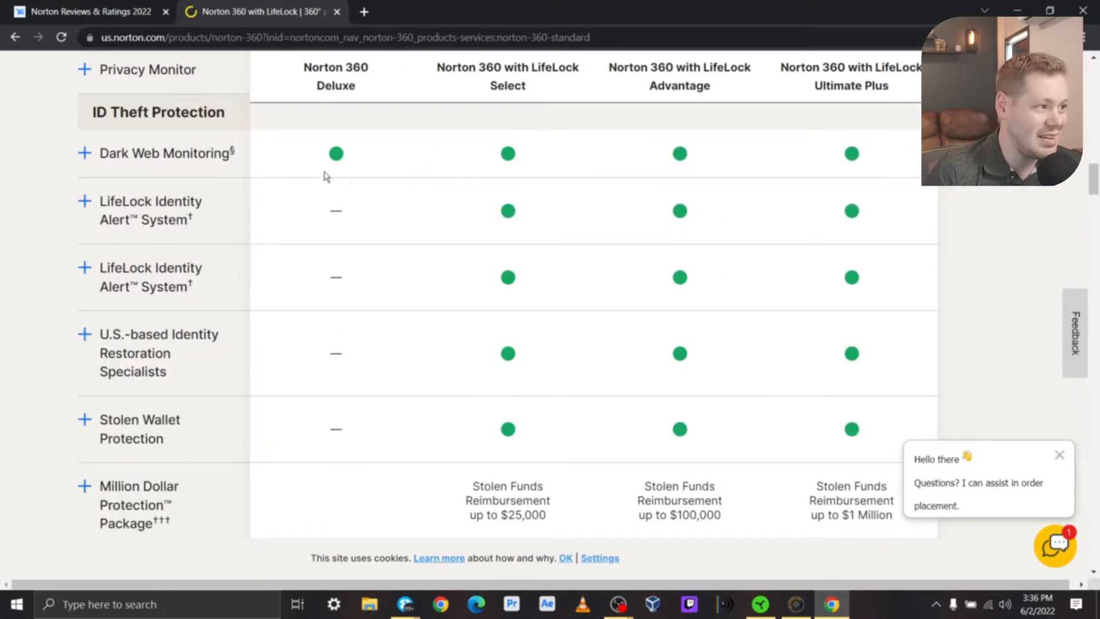
pyautogui.scroll(-3)
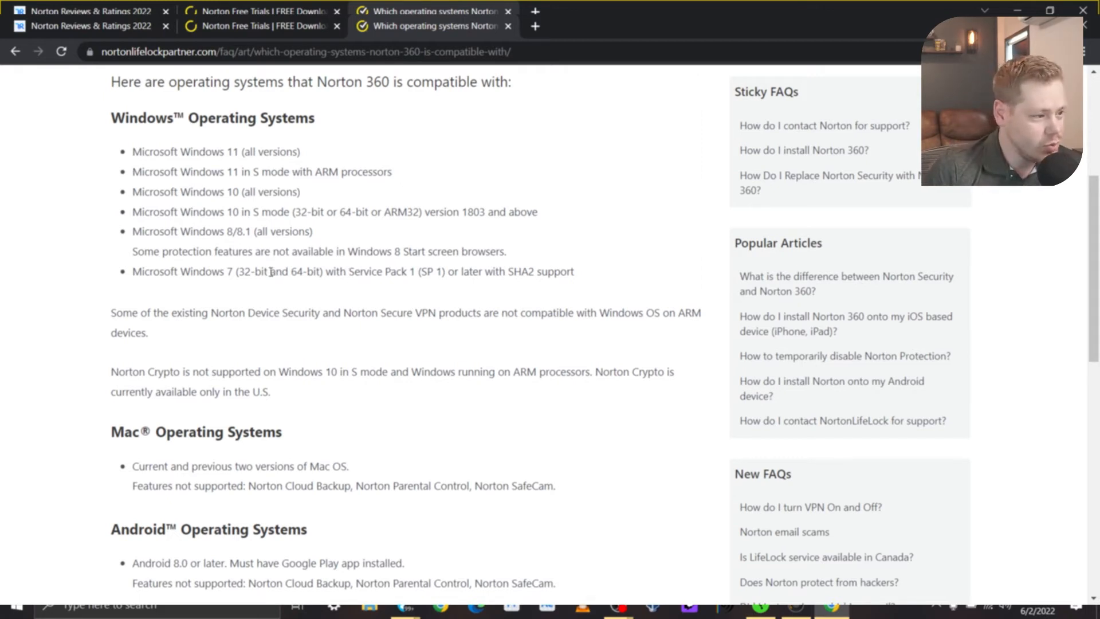
# Step: Read the FAQ's Windows, Mac, Android and iOS compatibility sections
pyautogui.scroll(-3)
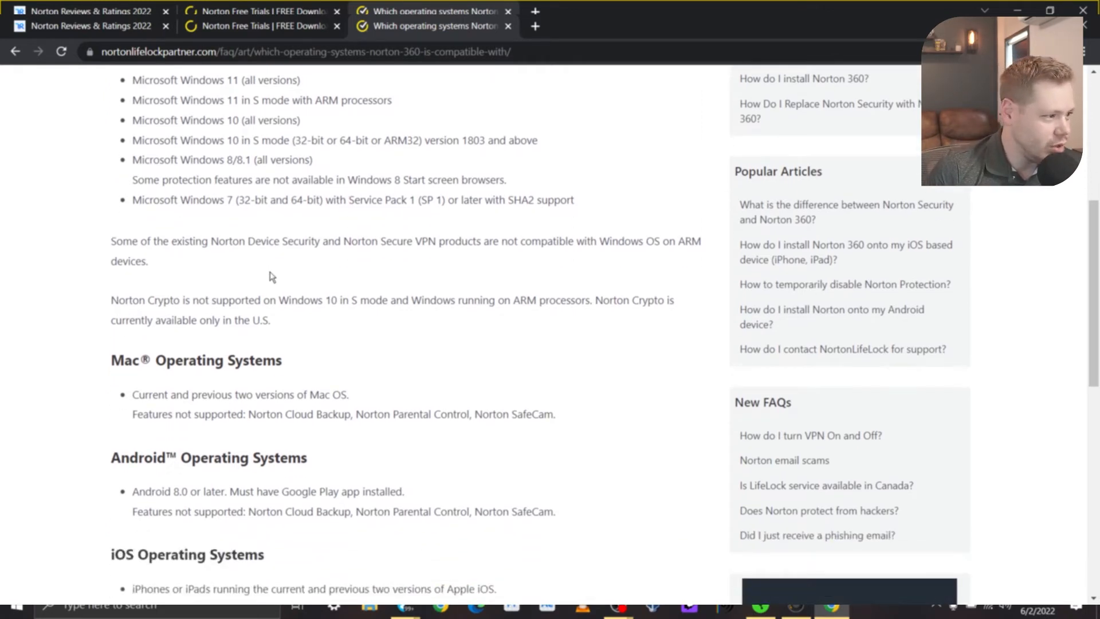
pyautogui.scroll(-3)
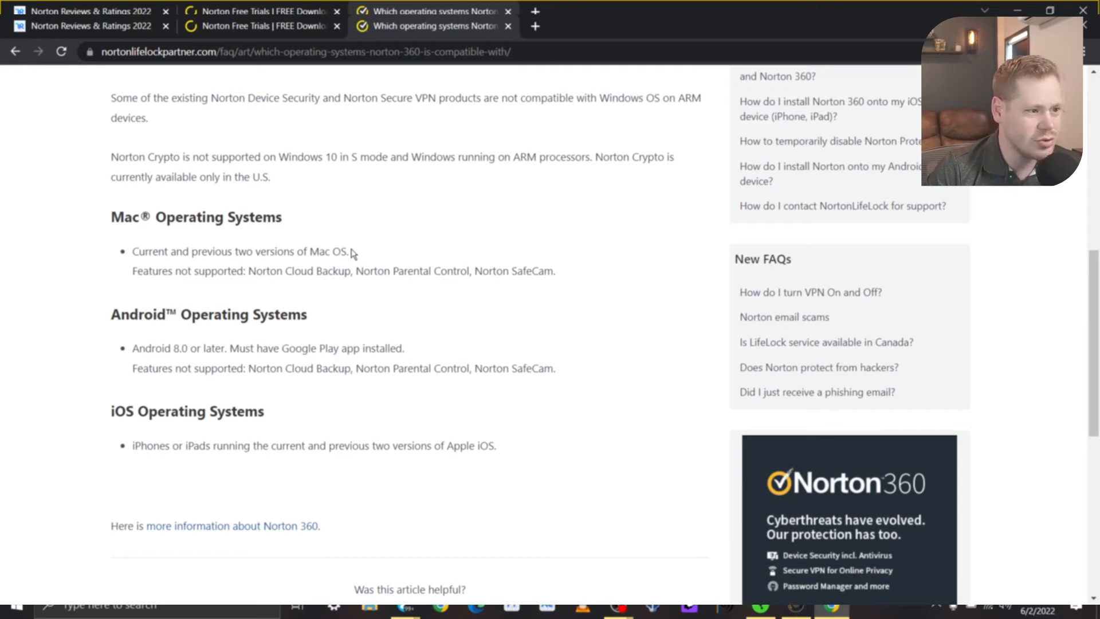
pyautogui.scroll(-3)
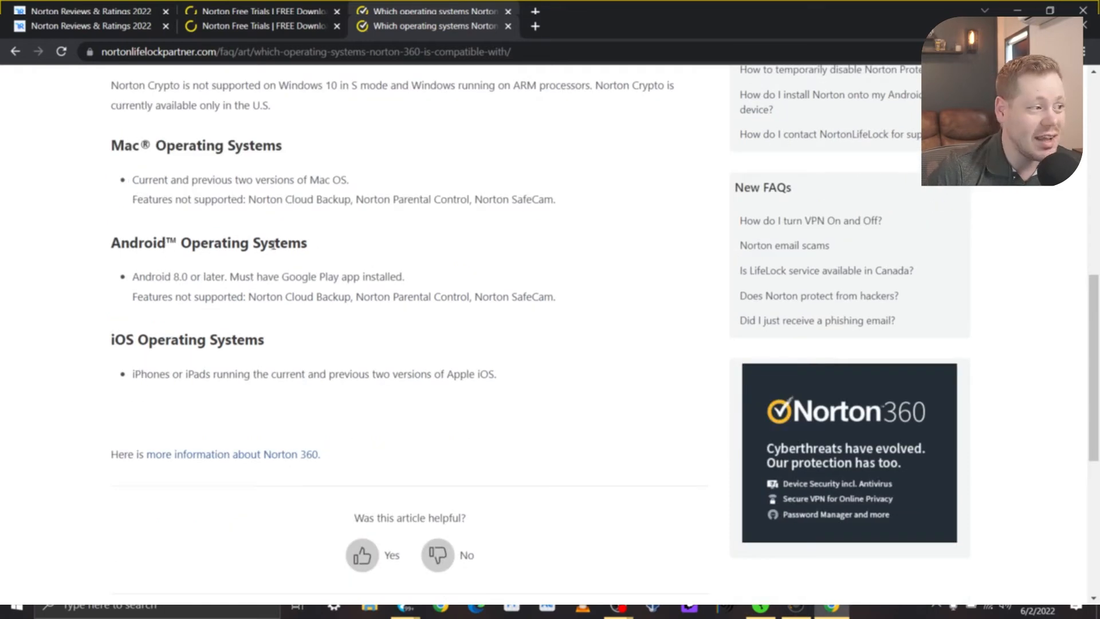
pyautogui.moveTo(373, 249)
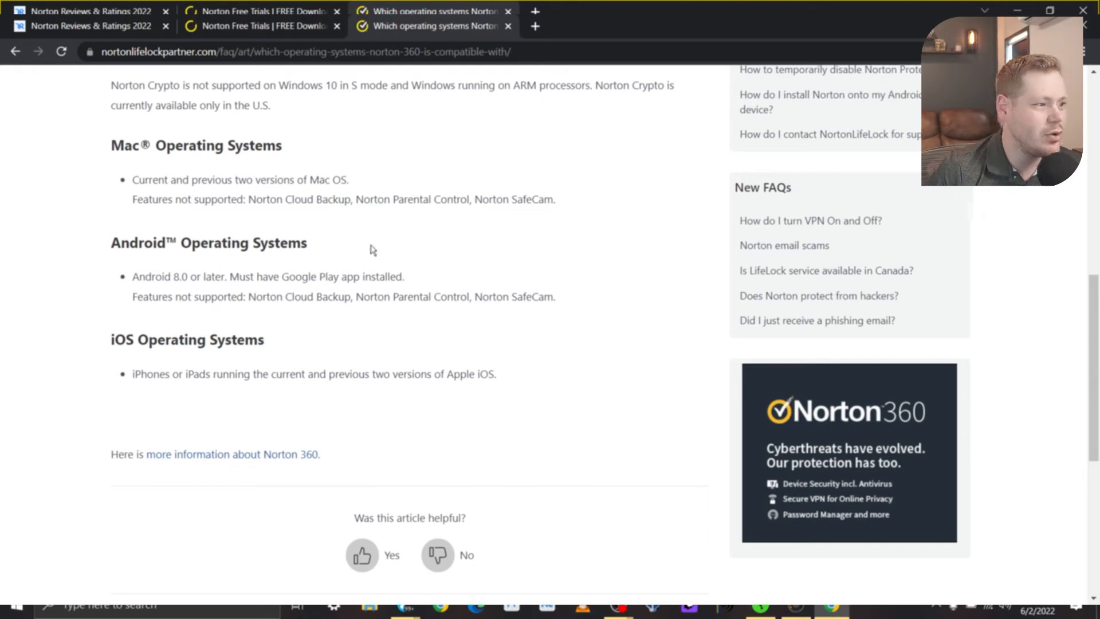
pyautogui.moveTo(366, 255)
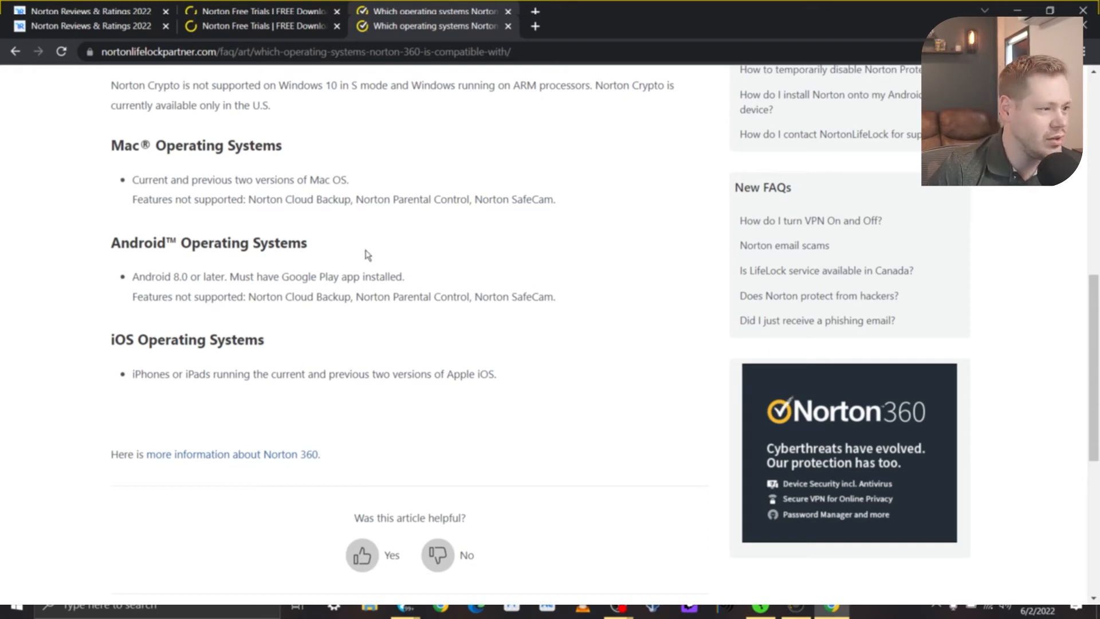
pyautogui.scroll(-3)
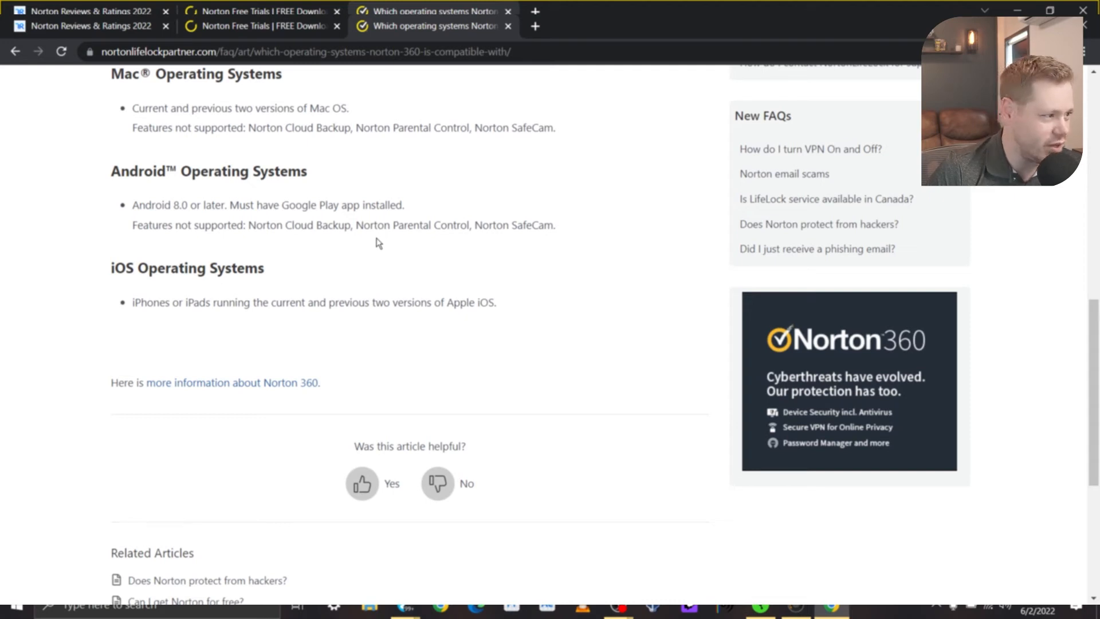
pyautogui.scroll(-3)
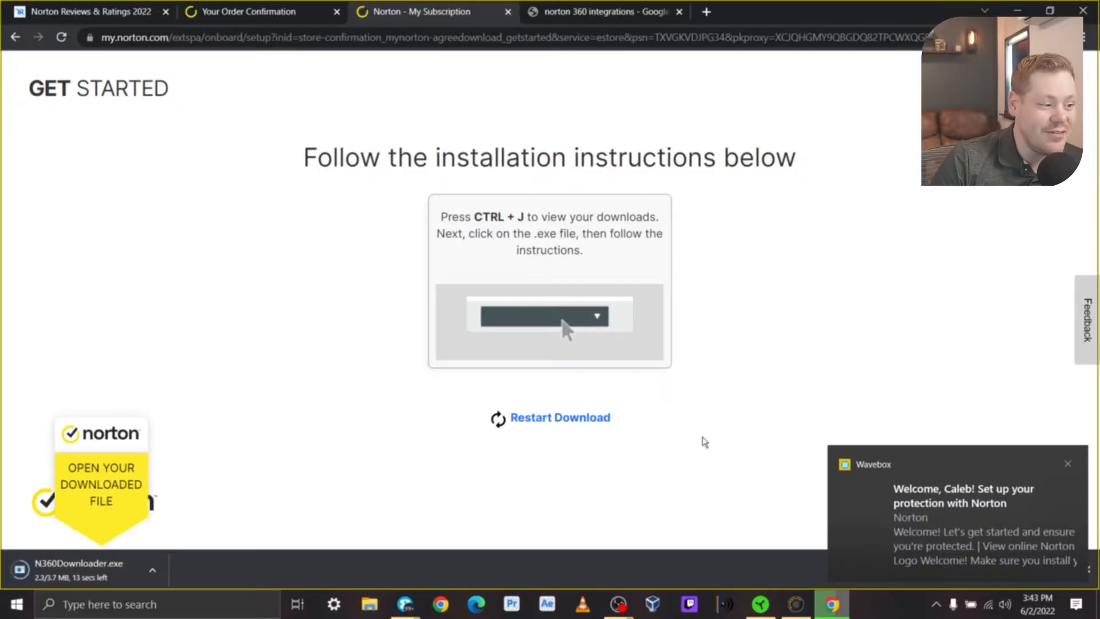
pyautogui.moveTo(110, 581)
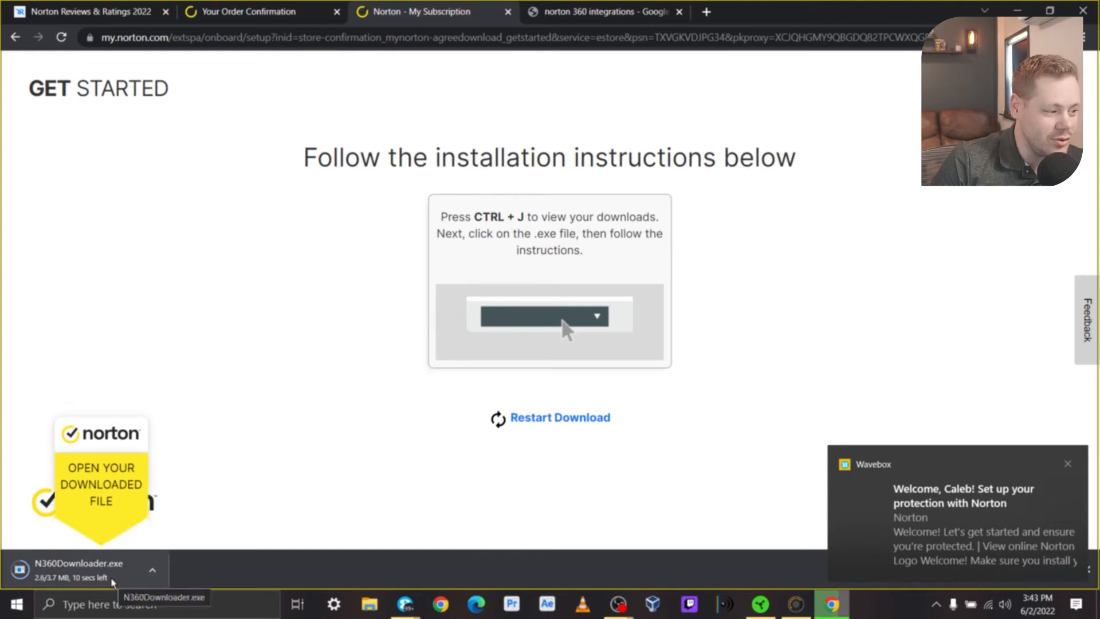
# Step: Run the downloaded N360Downloader.exe to fetch and install Norton 360
pyautogui.click(79, 569)
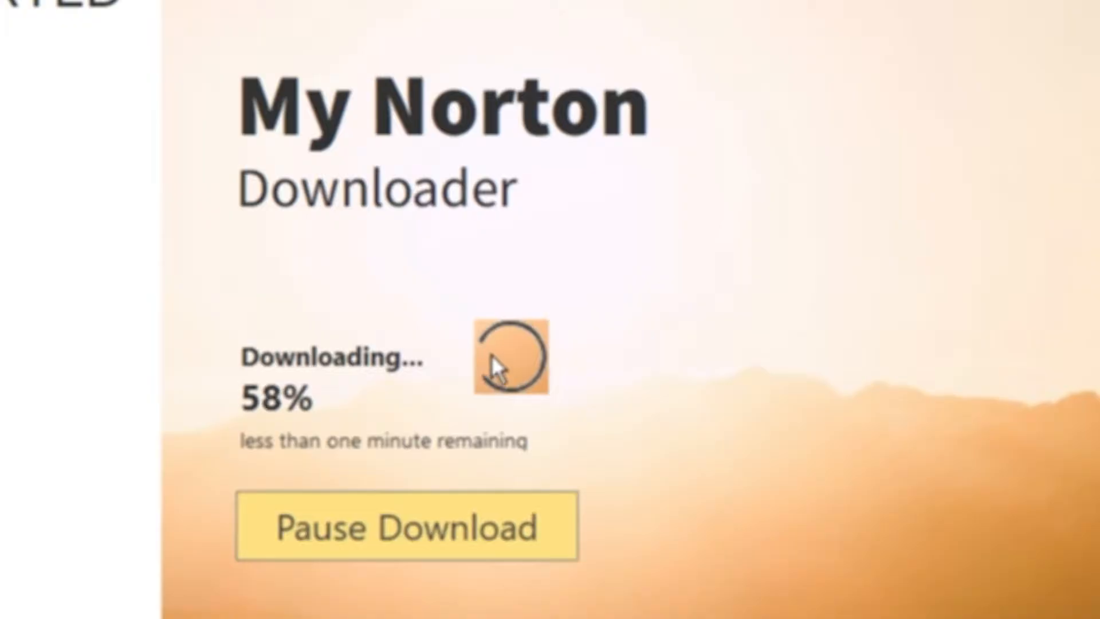
pyautogui.moveTo(540, 400)
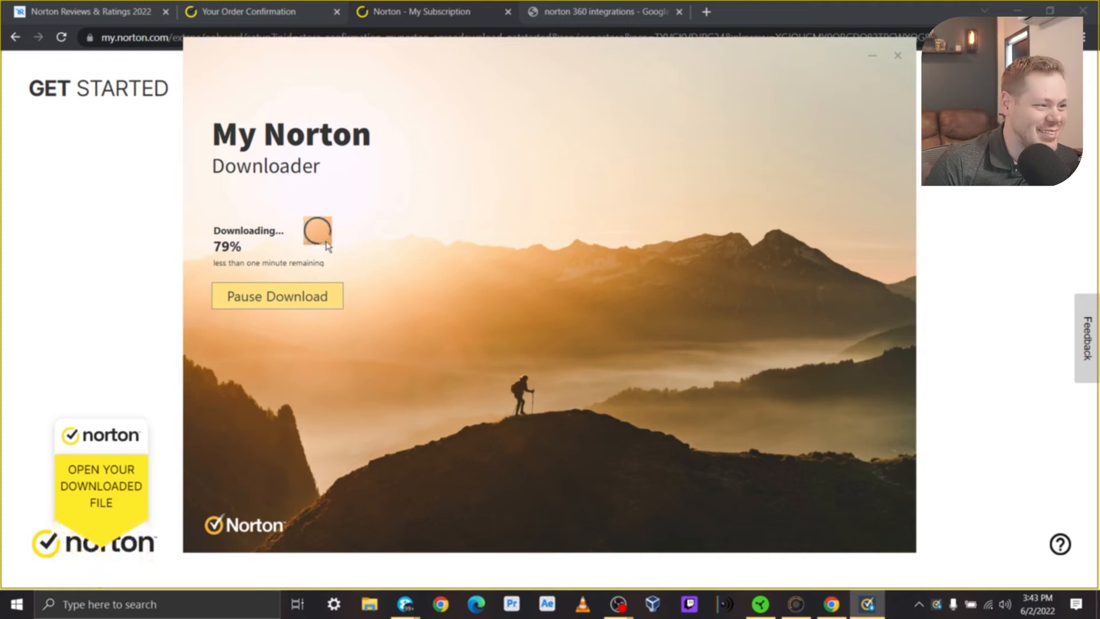
pyautogui.moveTo(406, 236)
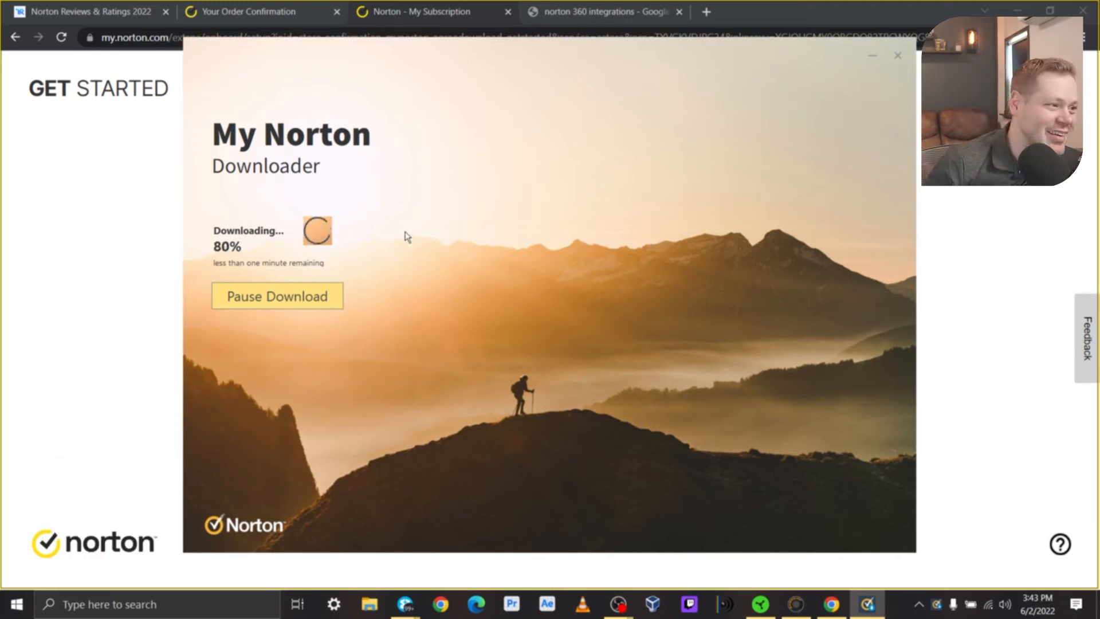
pyautogui.moveTo(588, 293)
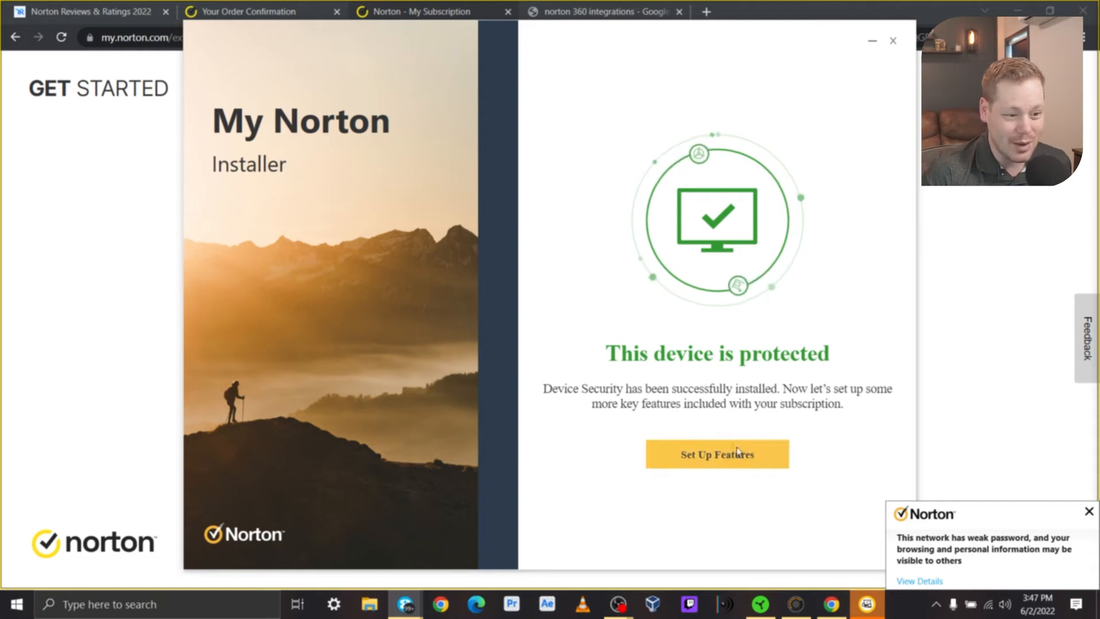
# Step: Continue to Set Up Features and finish the My Norton welcome tour
pyautogui.click(715, 454)
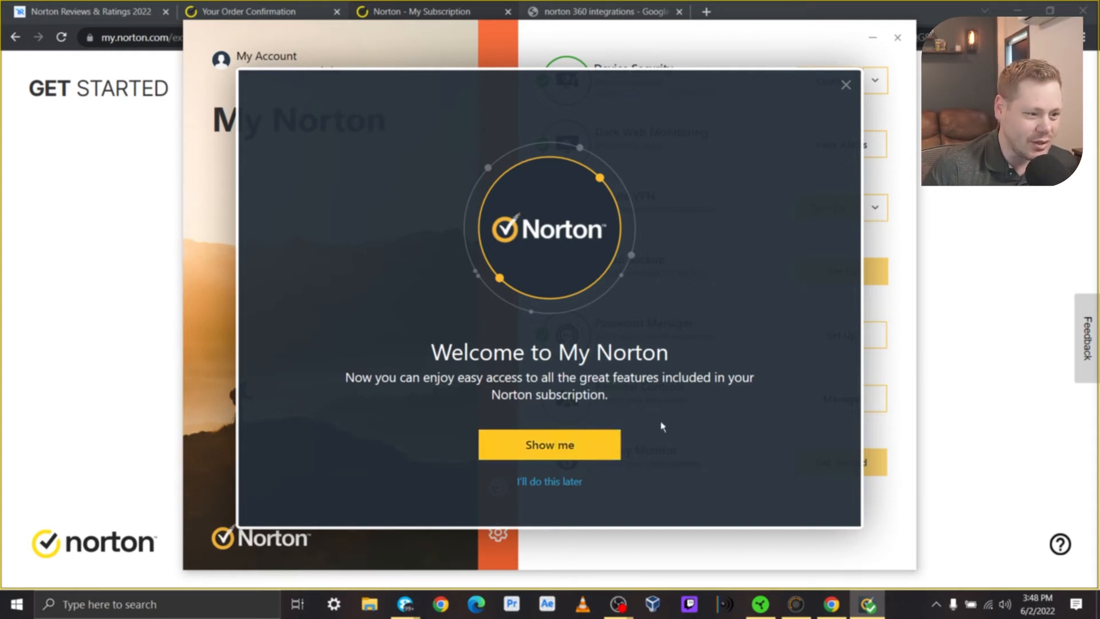
pyautogui.moveTo(589, 455)
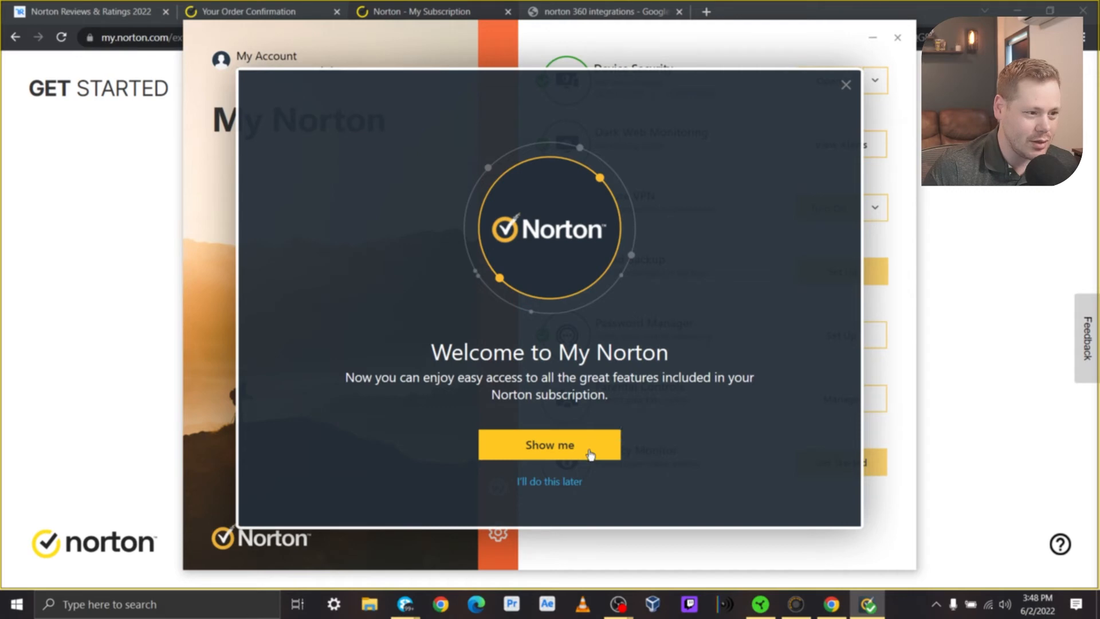
pyautogui.click(549, 444)
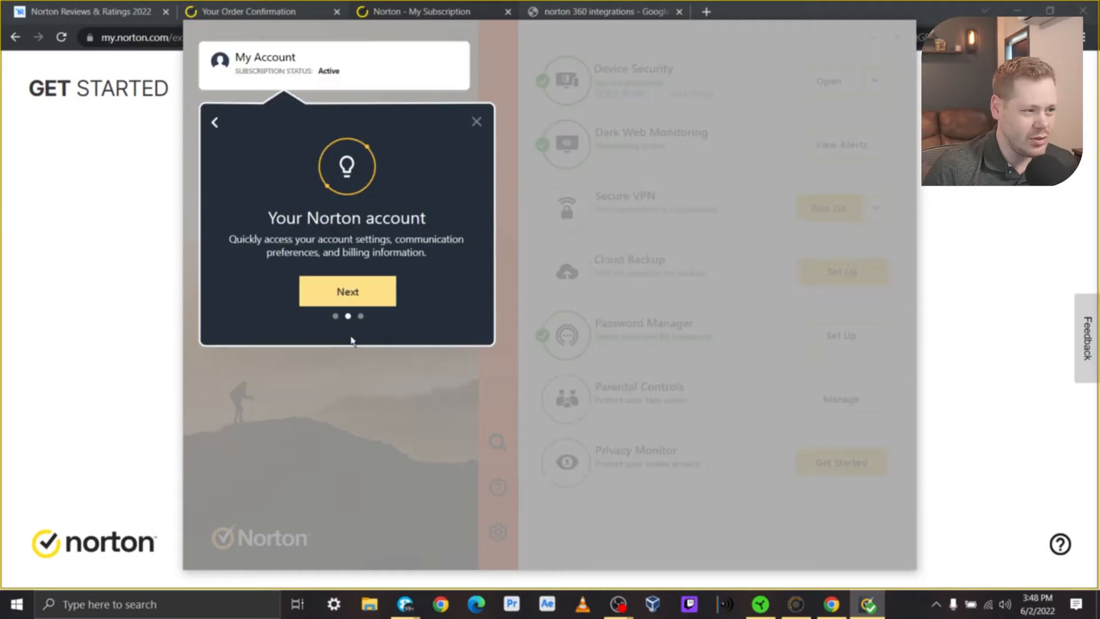
pyautogui.click(346, 291)
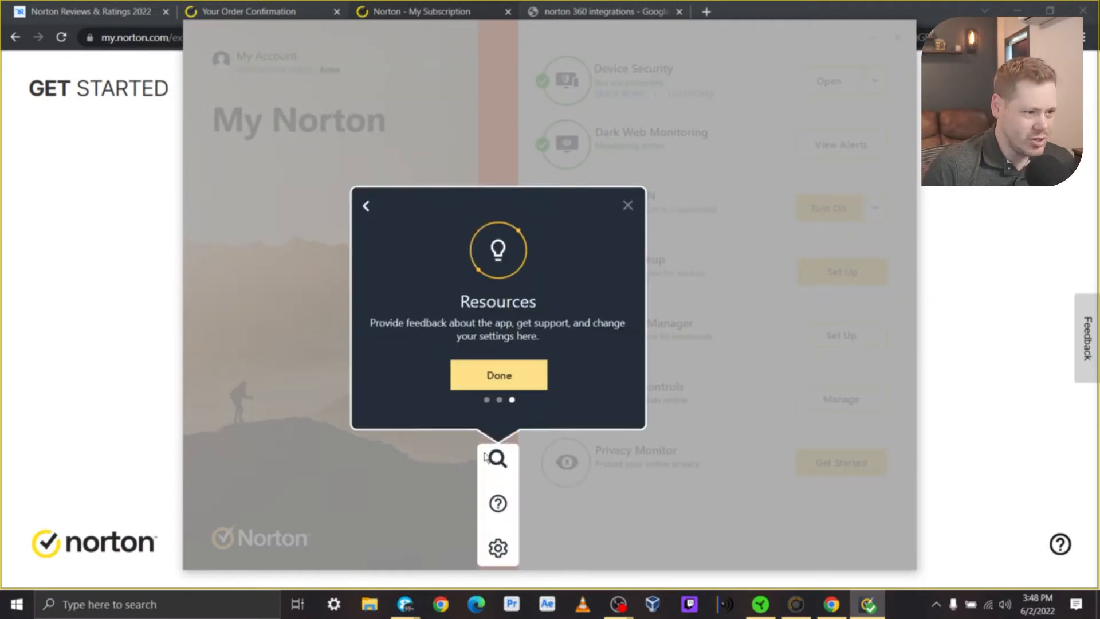
pyautogui.click(498, 375)
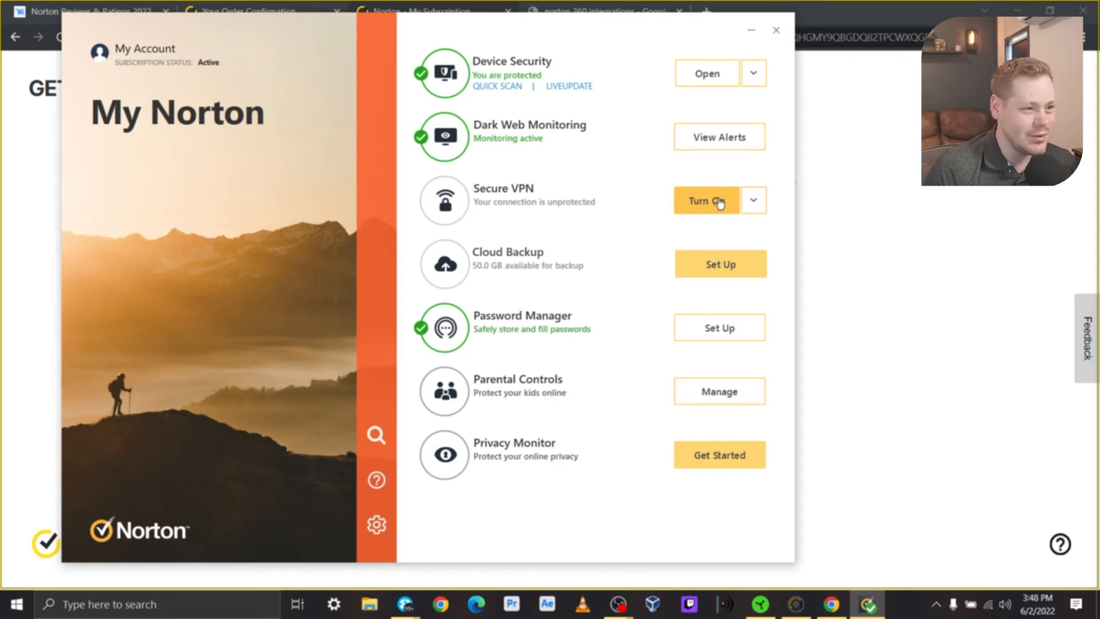
# Step: Run a Quick Scan, confirm no threats found, and finish the results
pyautogui.click(496, 86)
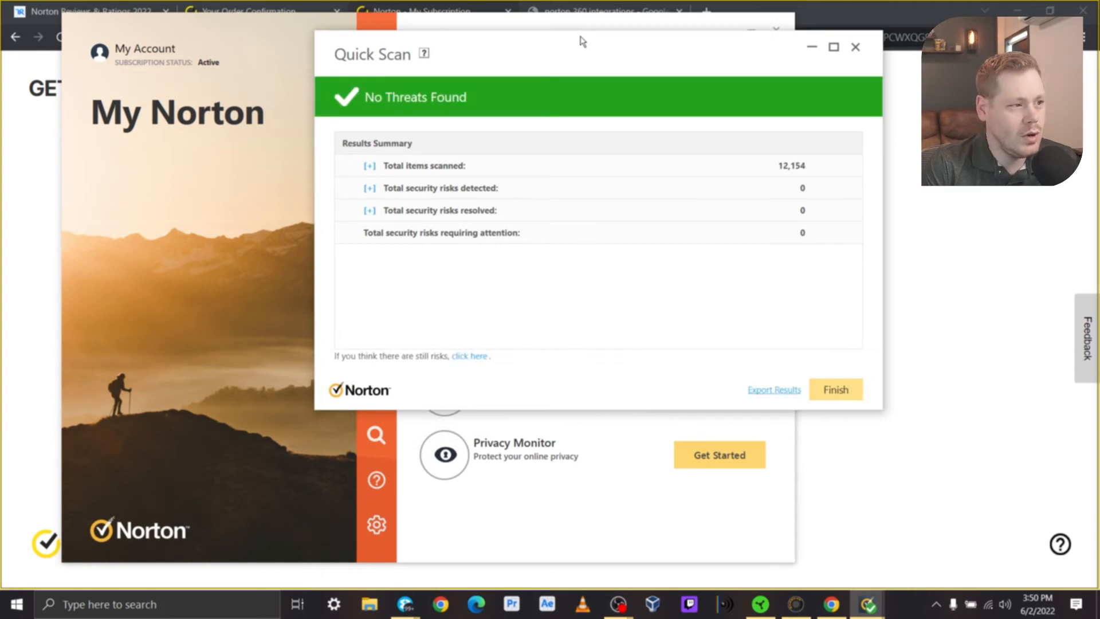
pyautogui.moveTo(835, 390)
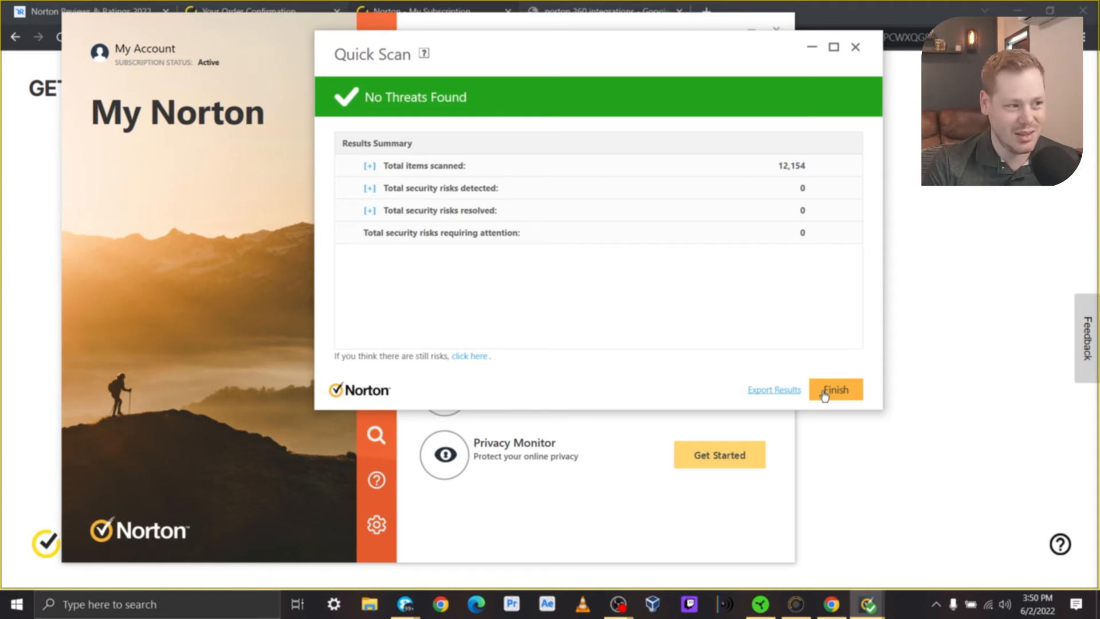
pyautogui.click(835, 389)
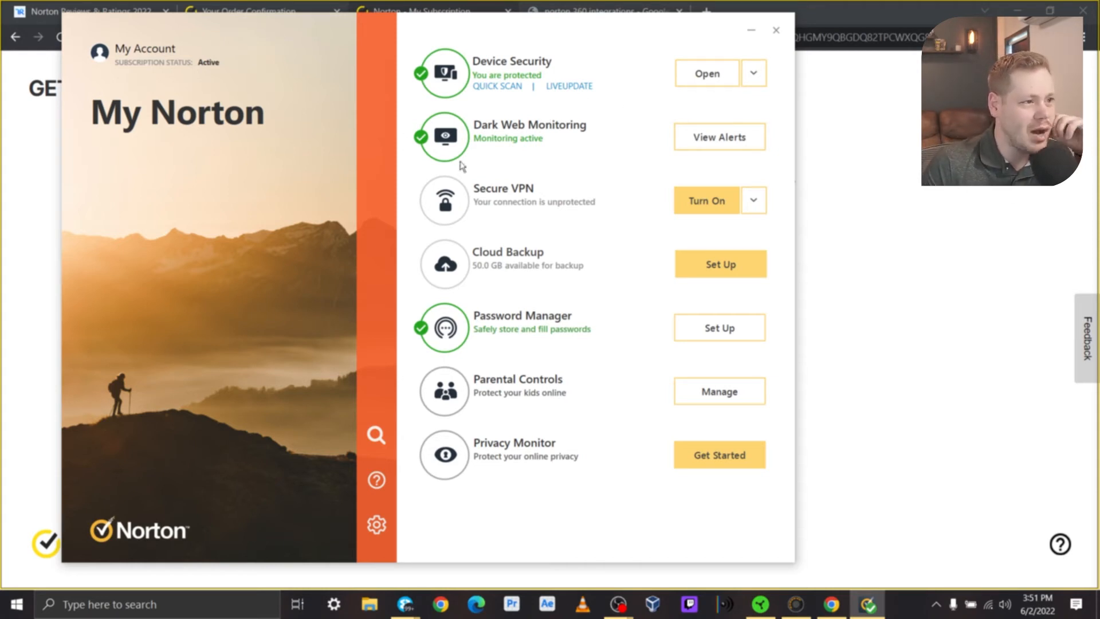
pyautogui.moveTo(713, 138)
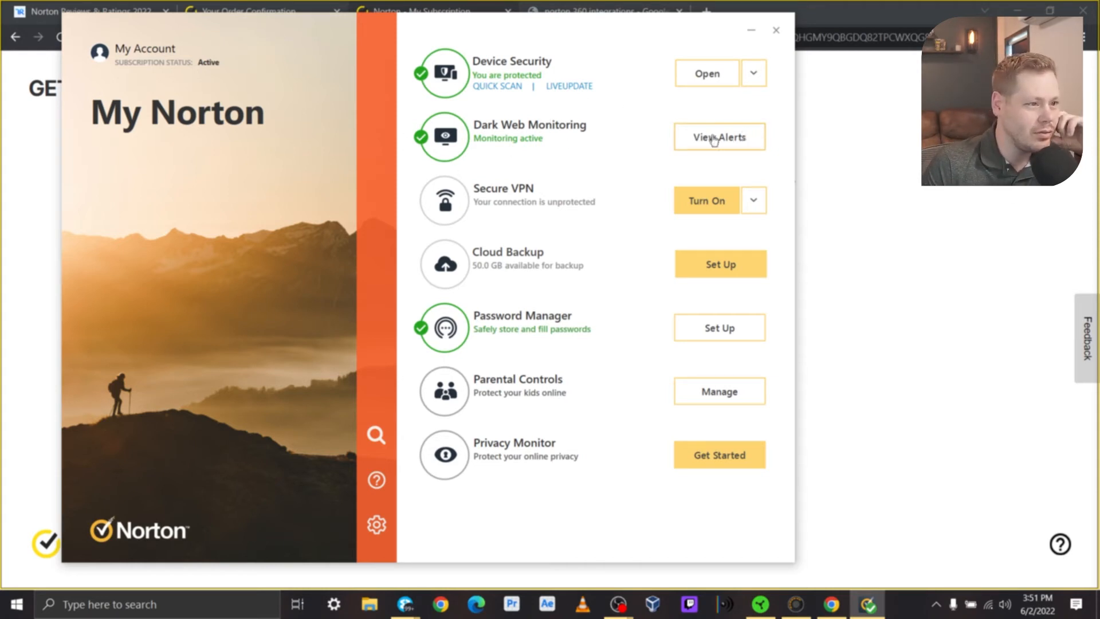
pyautogui.moveTo(578, 142)
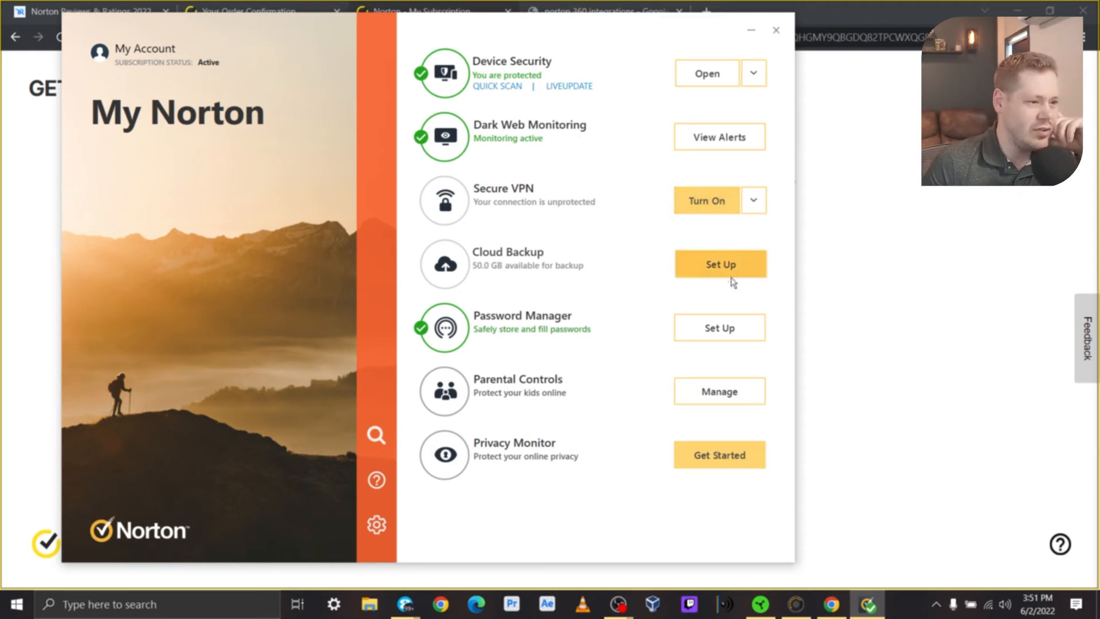
# Step: Start Cloud Backup setup and view the Backup Settings window
pyautogui.click(718, 264)
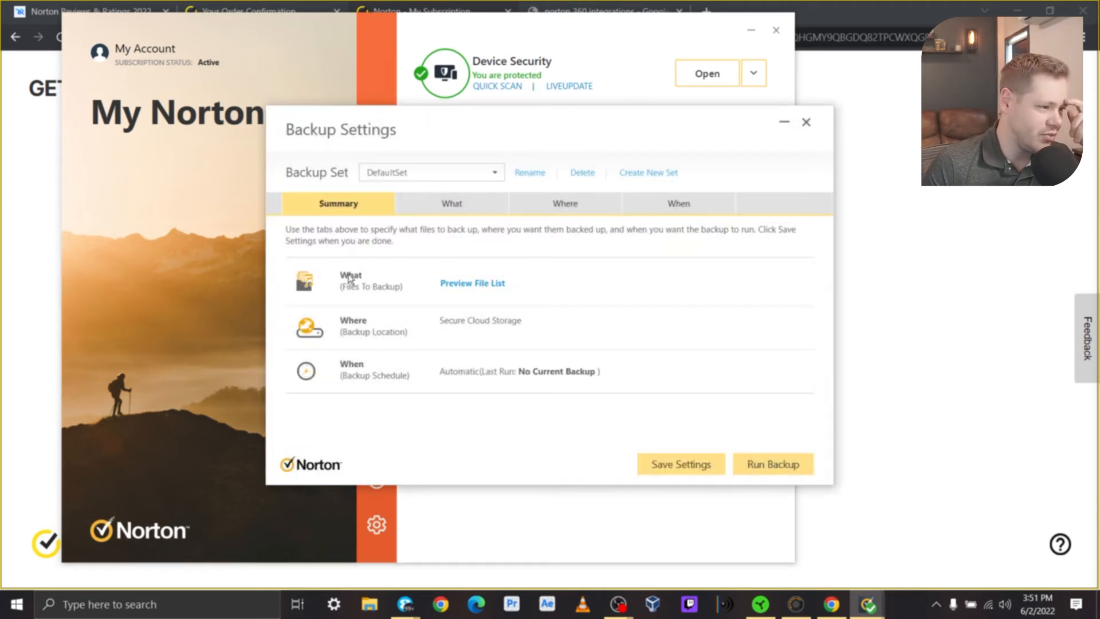
pyautogui.moveTo(364, 341)
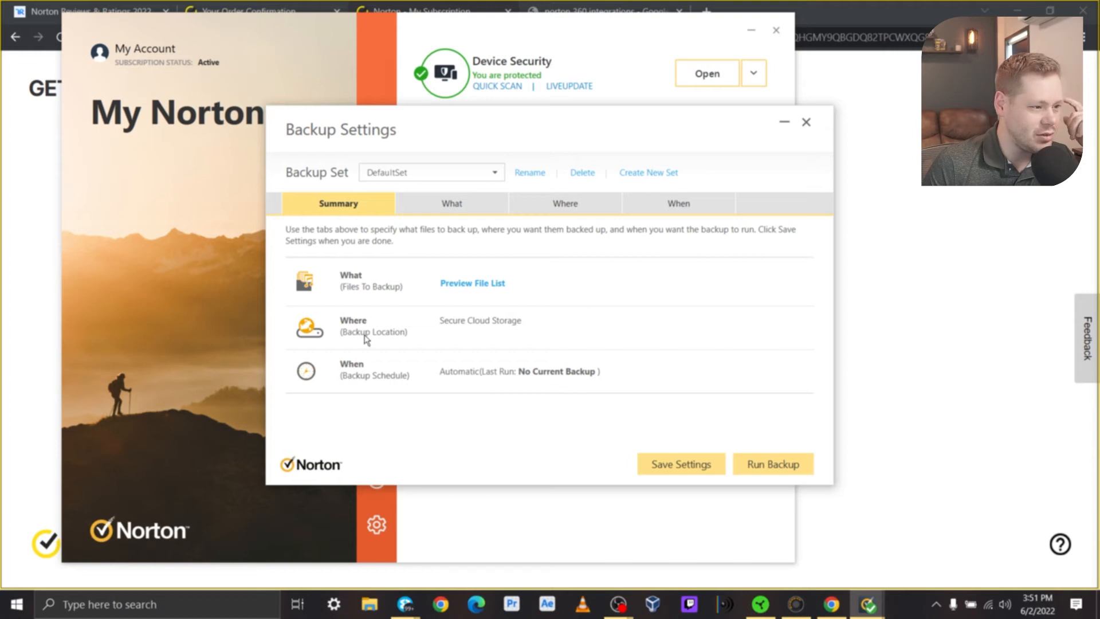
pyautogui.click(452, 204)
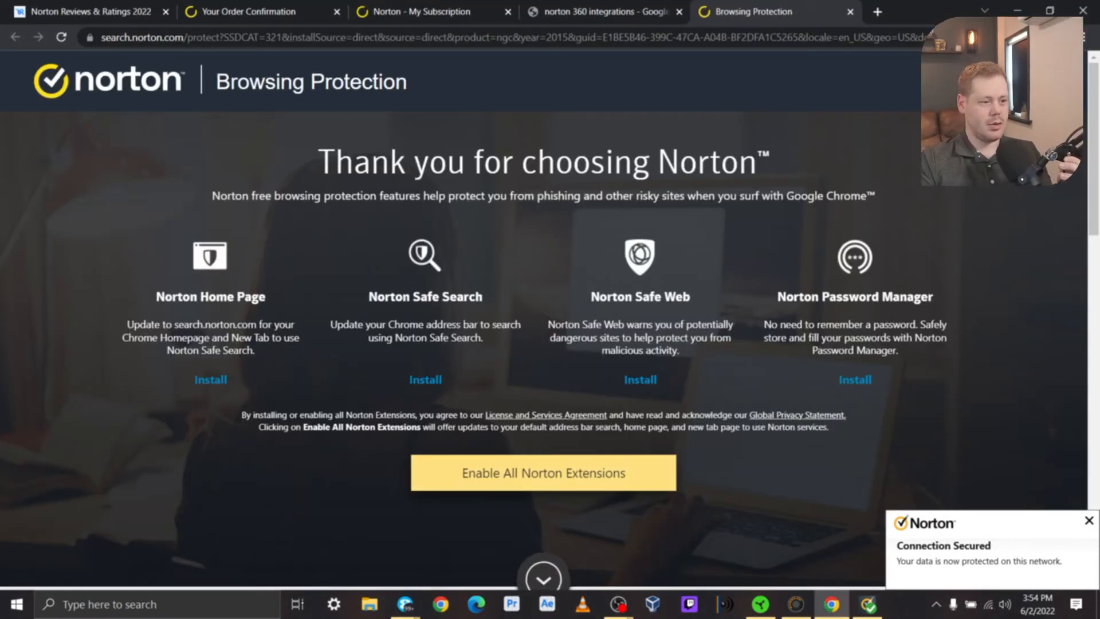
# Step: Look through the Norton Browsing Protection extensions page in Chrome
pyautogui.scroll(-3)
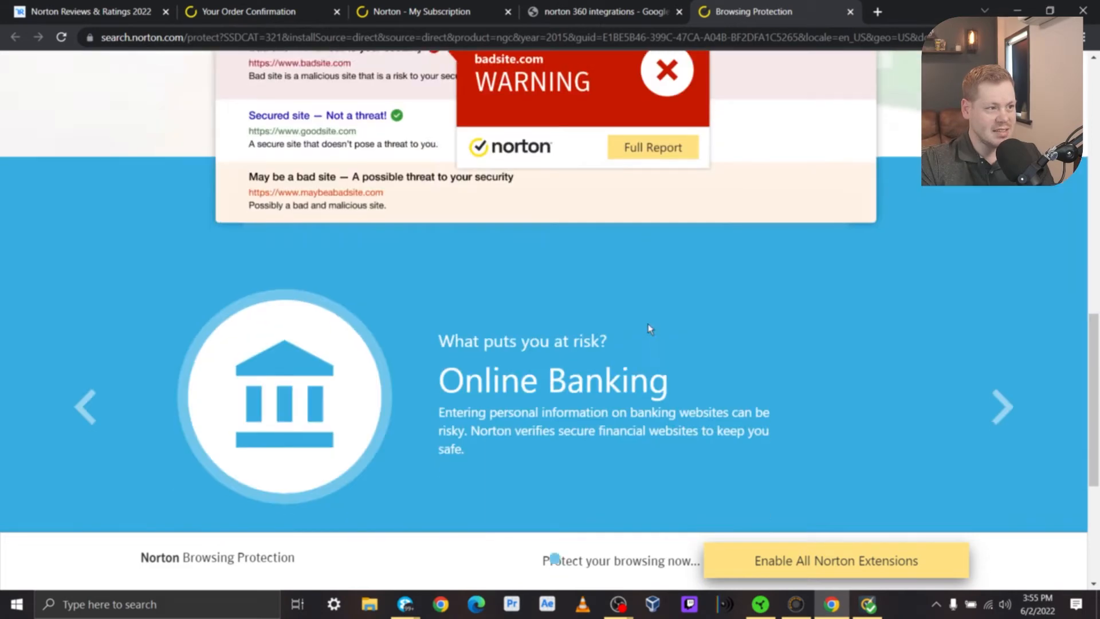
pyautogui.scroll(-3)
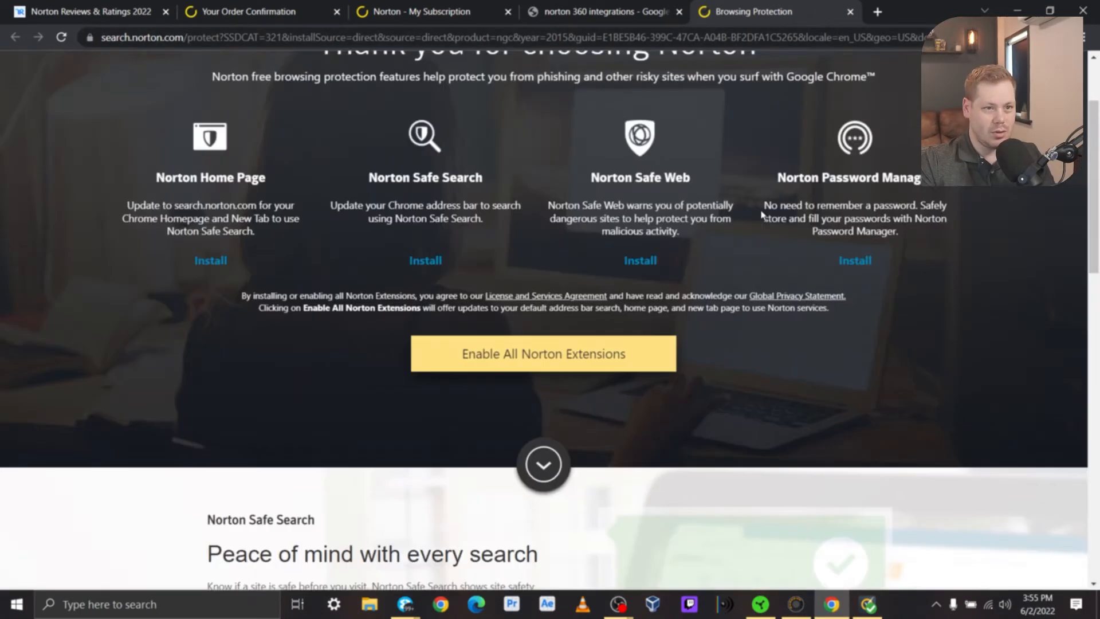
pyautogui.click(599, 11)
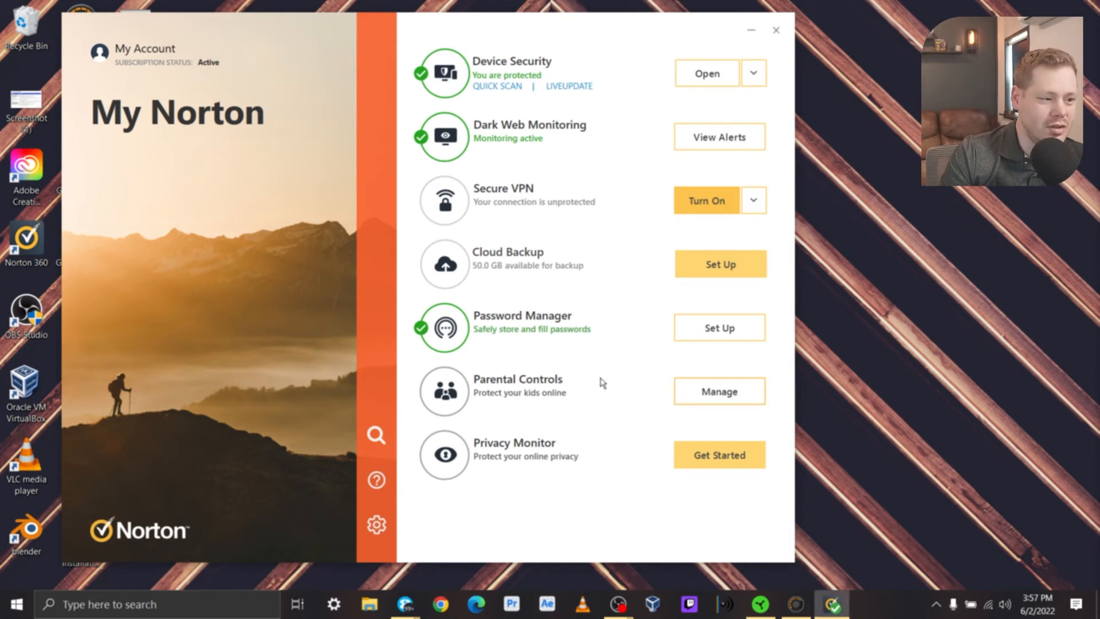
pyautogui.moveTo(719, 405)
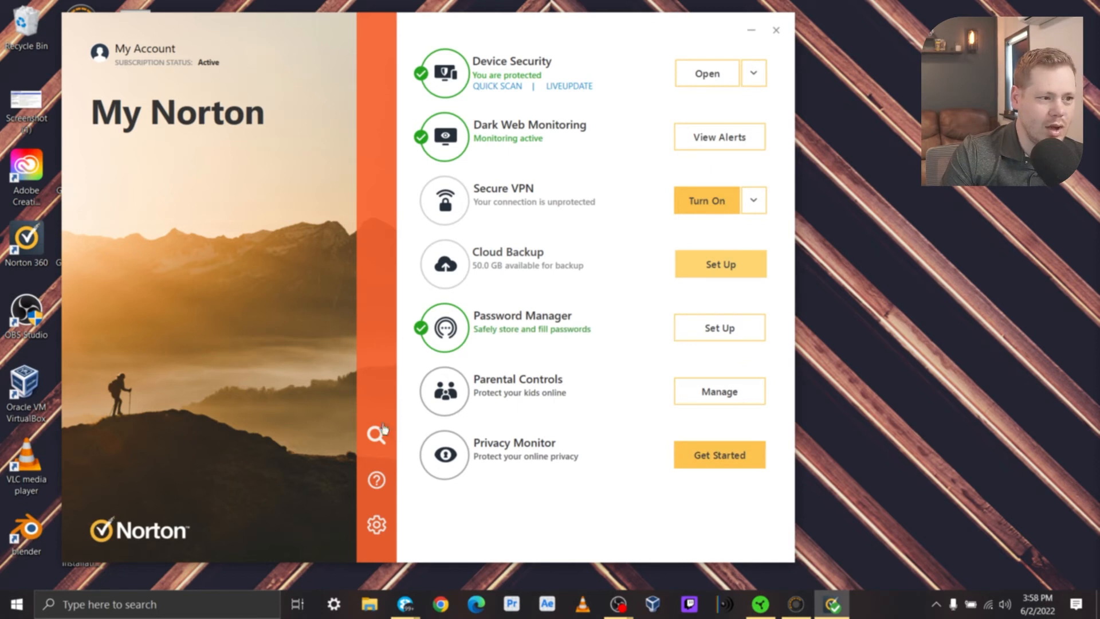
# Step: Set the launch view to Classic in Settings and relaunch Norton 360 in the classic dashboard
pyautogui.click(377, 434)
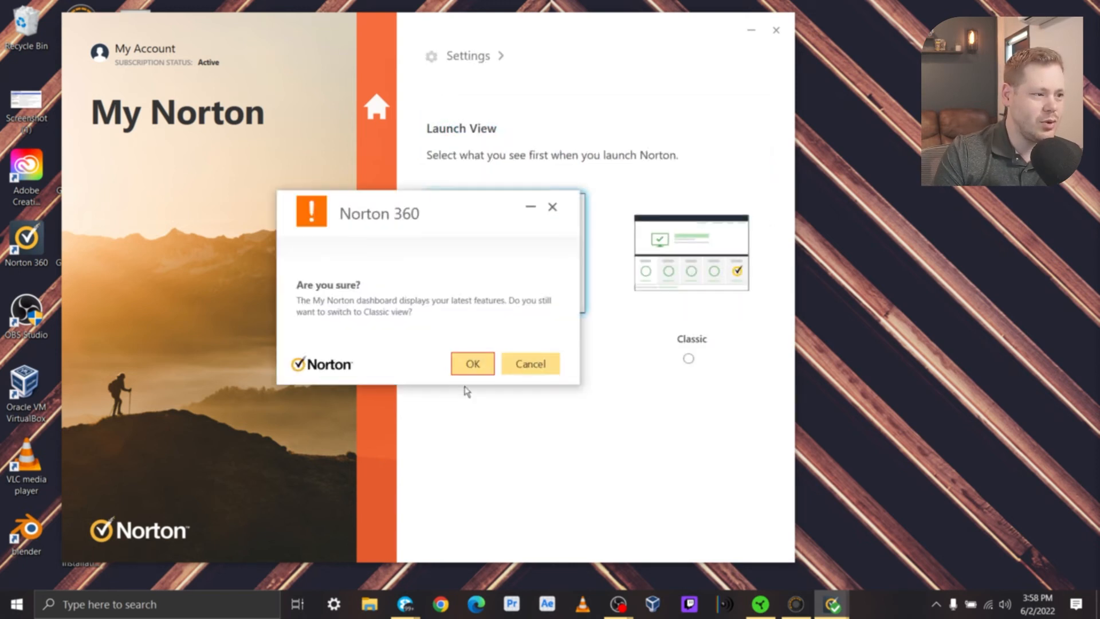
pyautogui.click(470, 363)
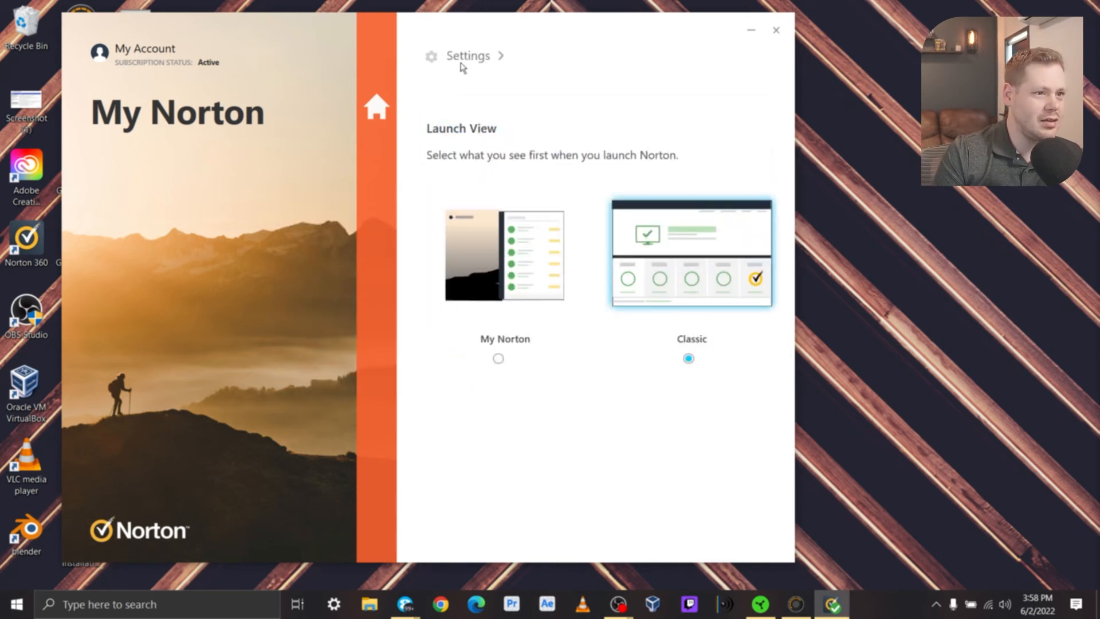
pyautogui.click(775, 30)
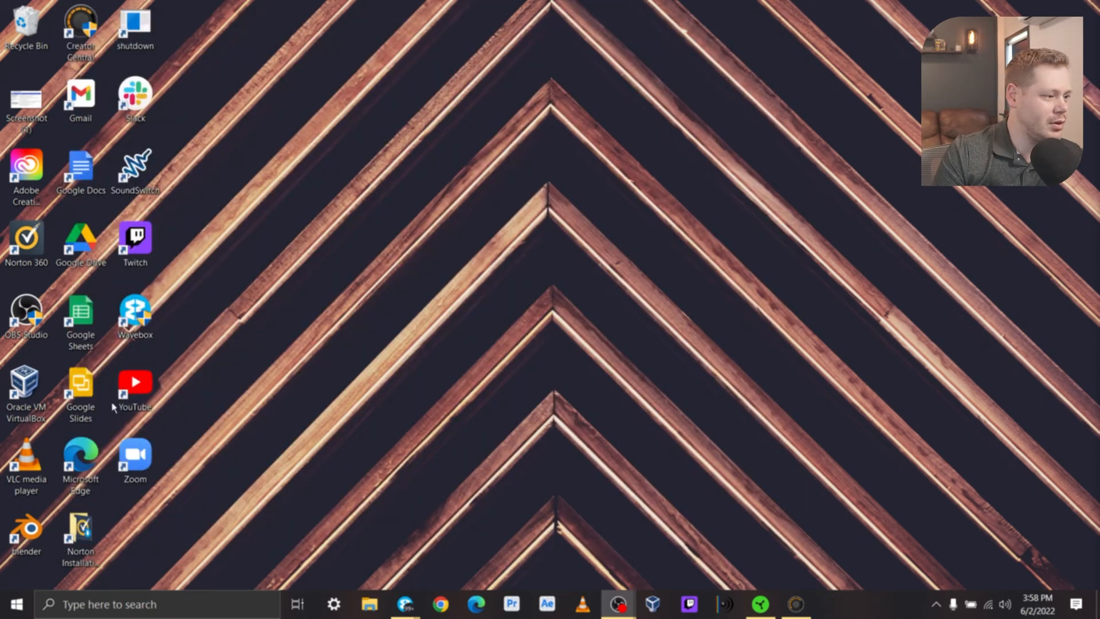
pyautogui.doubleClick(26, 242)
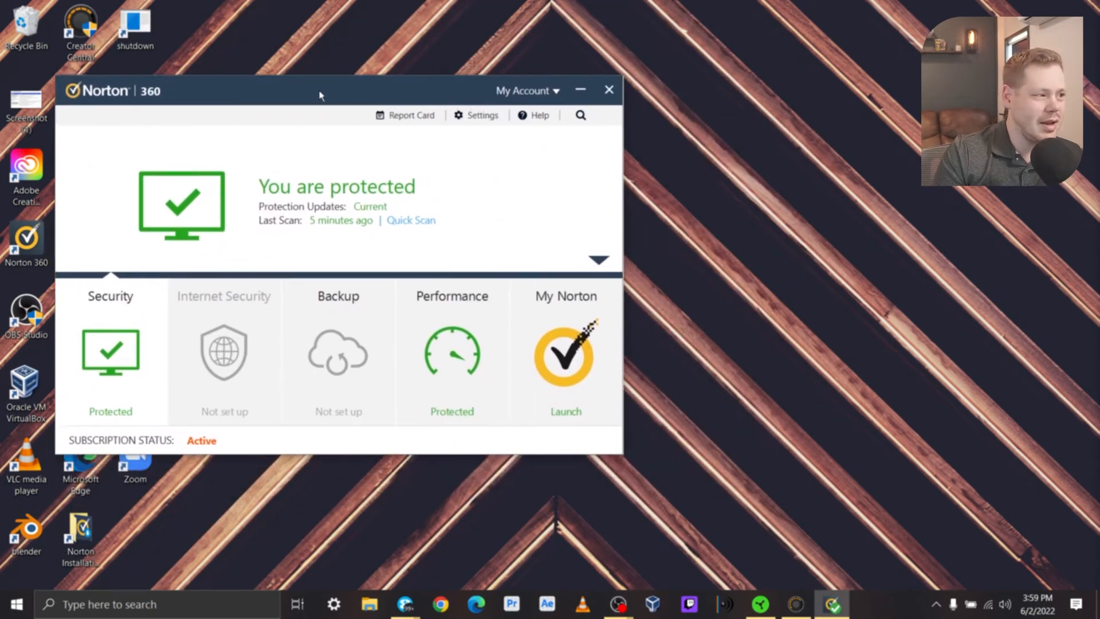
pyautogui.moveTo(319, 90); pyautogui.dragTo(267, 21)
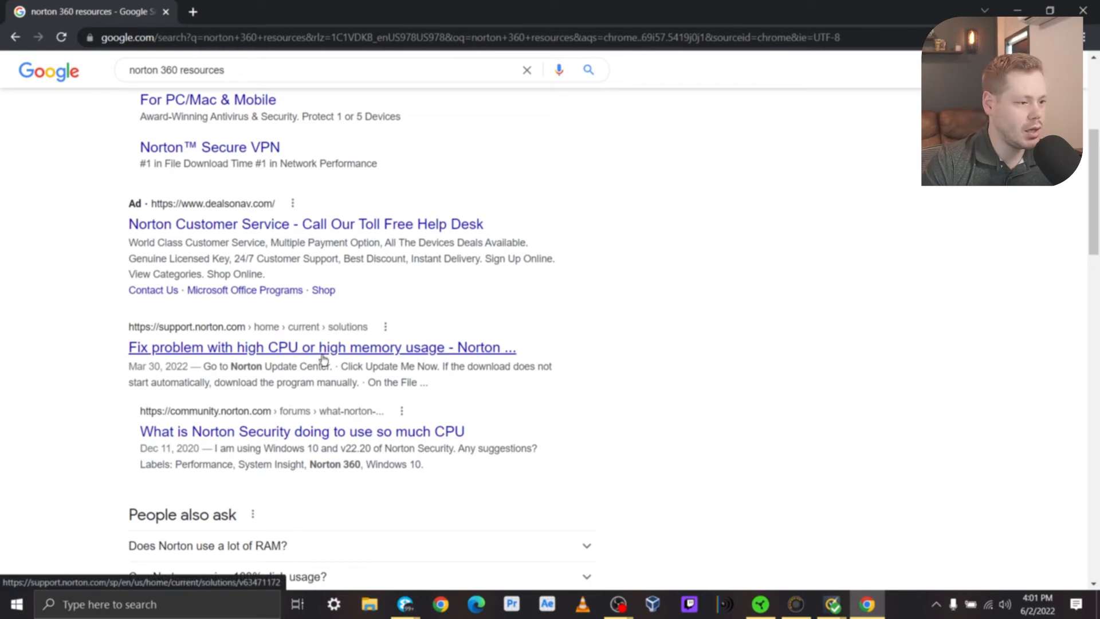
# Step: Go from Norton Community to the Norton Support help center
pyautogui.scroll(-3)
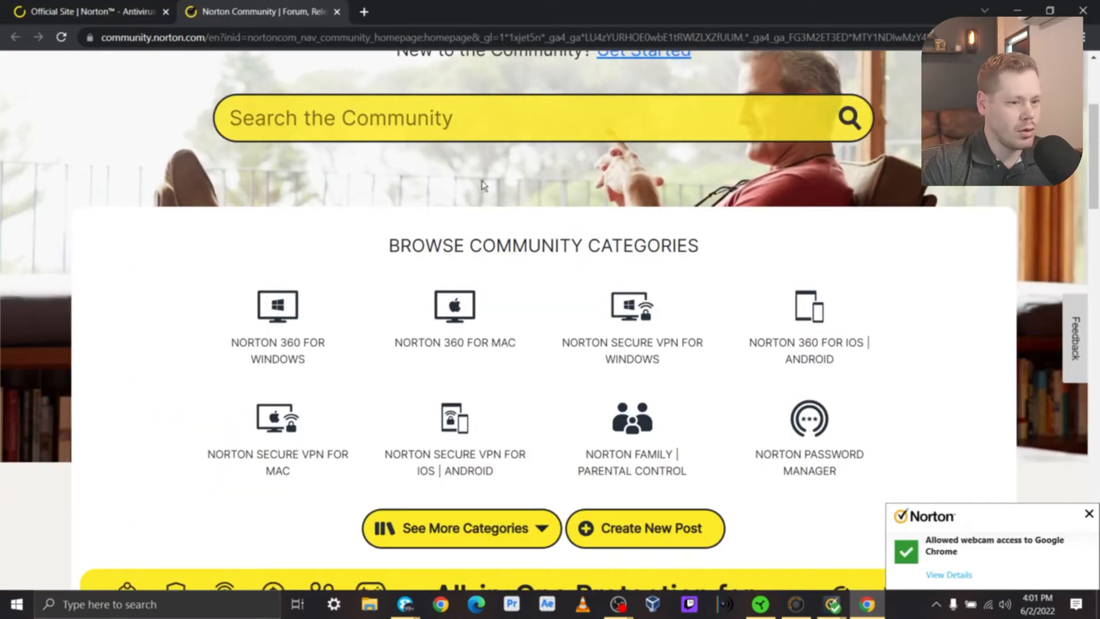
pyautogui.scroll(-3)
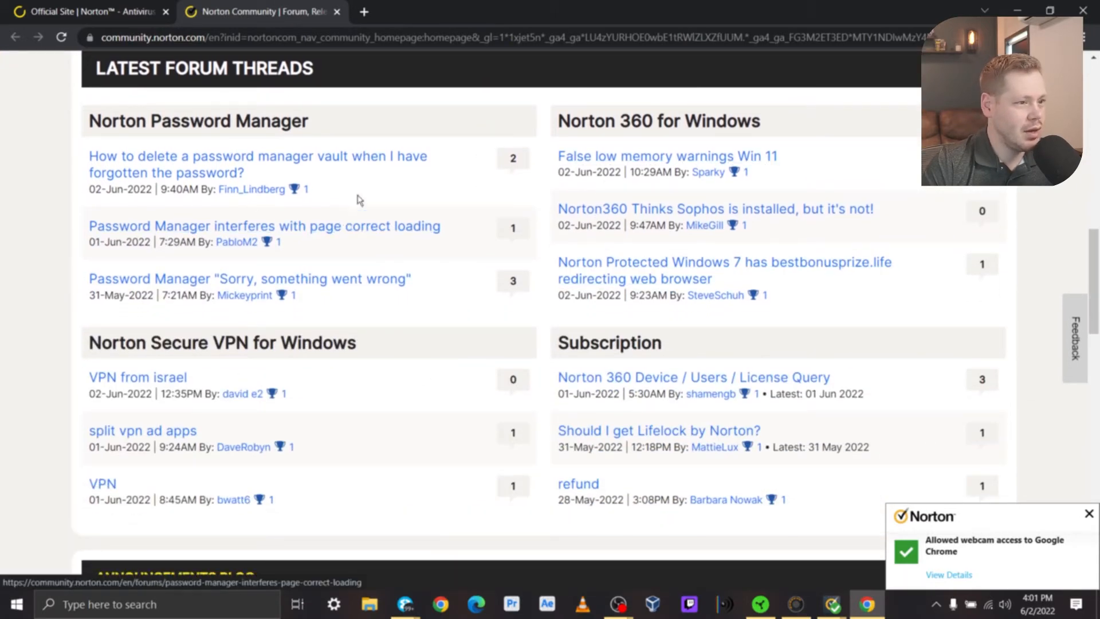
pyautogui.click(258, 163)
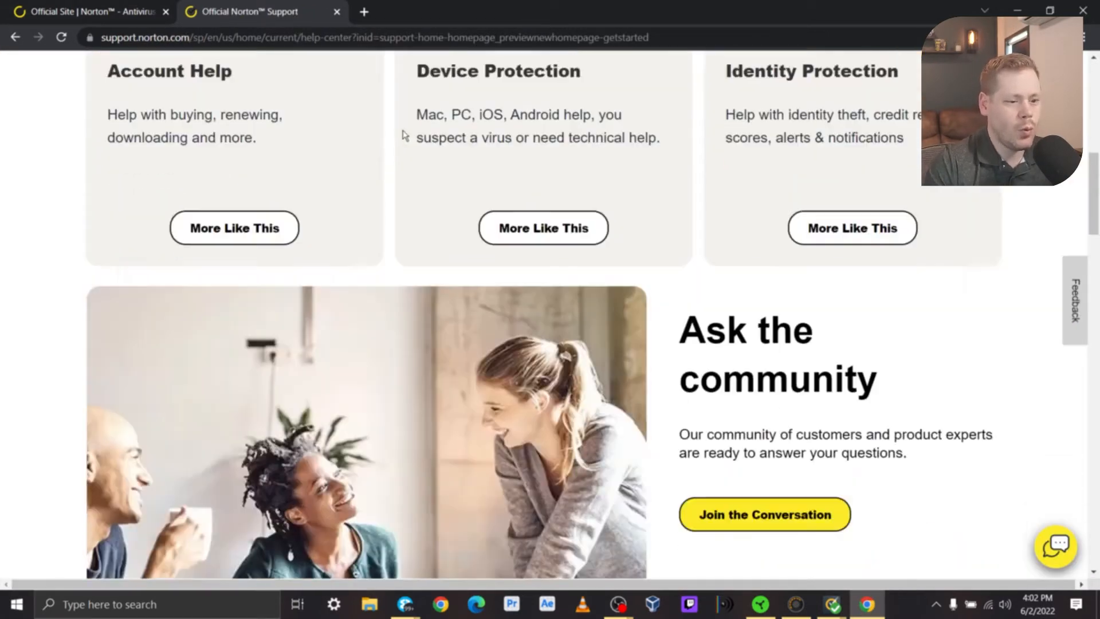
pyautogui.scroll(-3)
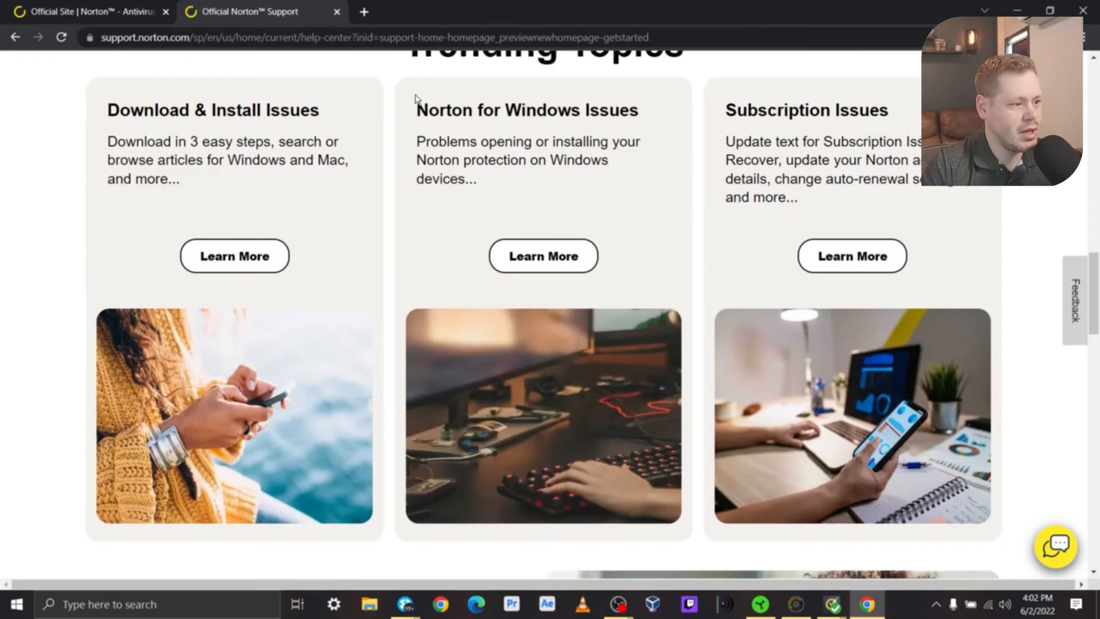
pyautogui.scroll(3)
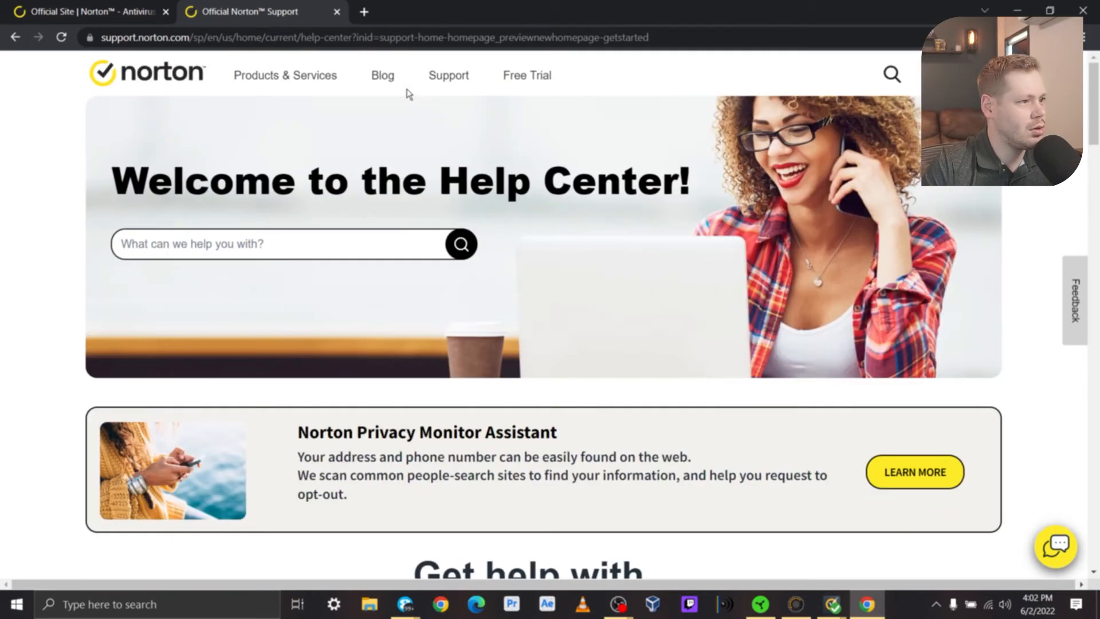
# Step: Browse the Internet Security Center articles down to the page footer
pyautogui.scroll(-3)
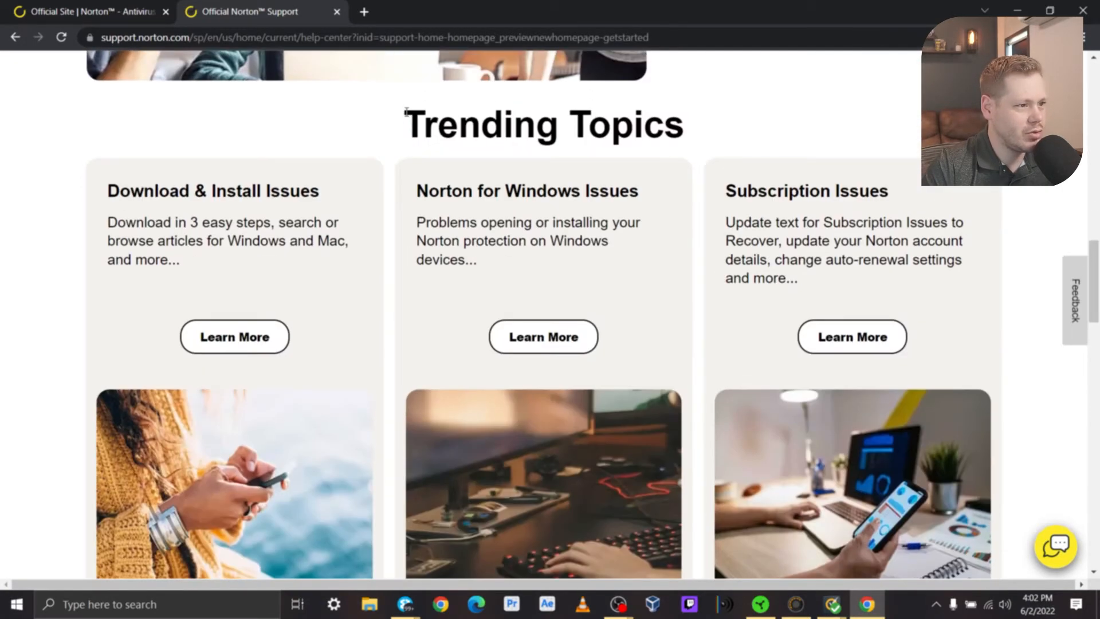
pyautogui.scroll(-3)
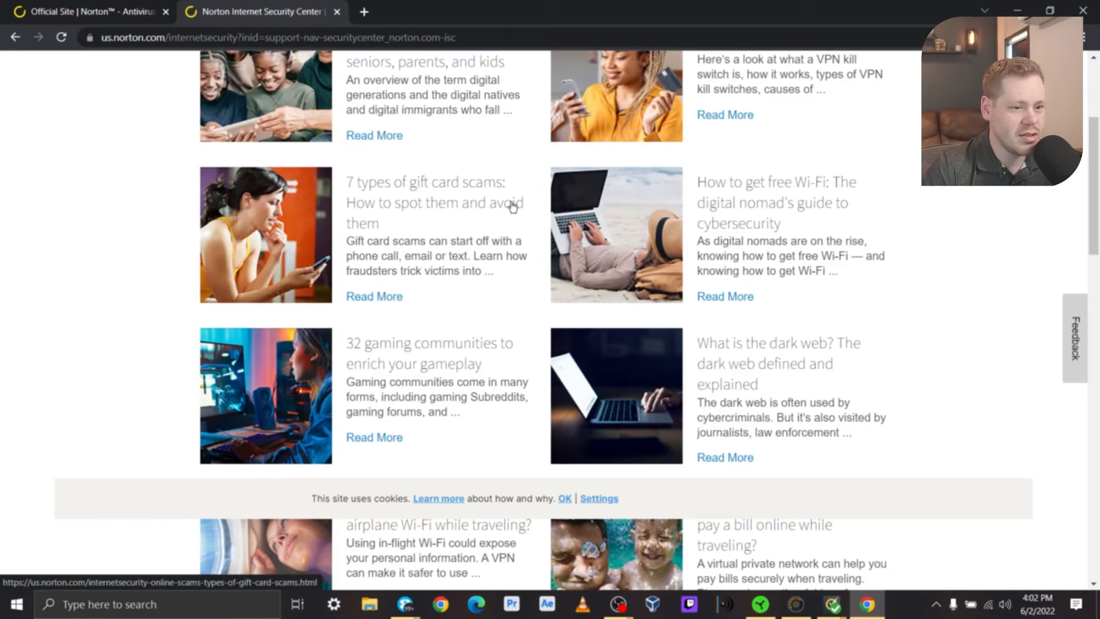
pyautogui.scroll(-3)
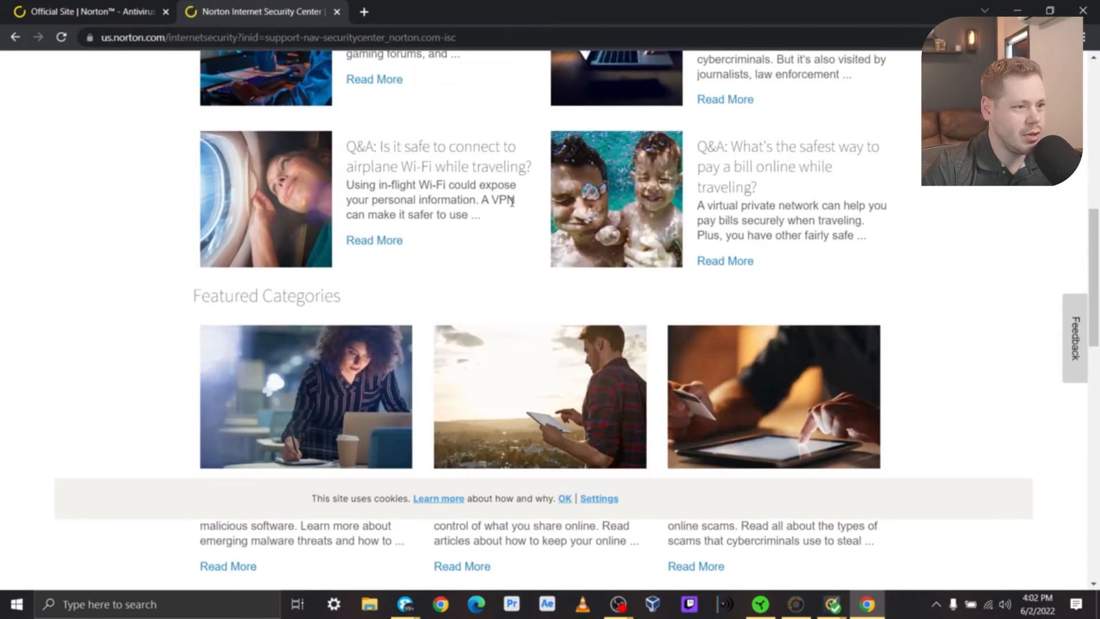
pyautogui.scroll(-3)
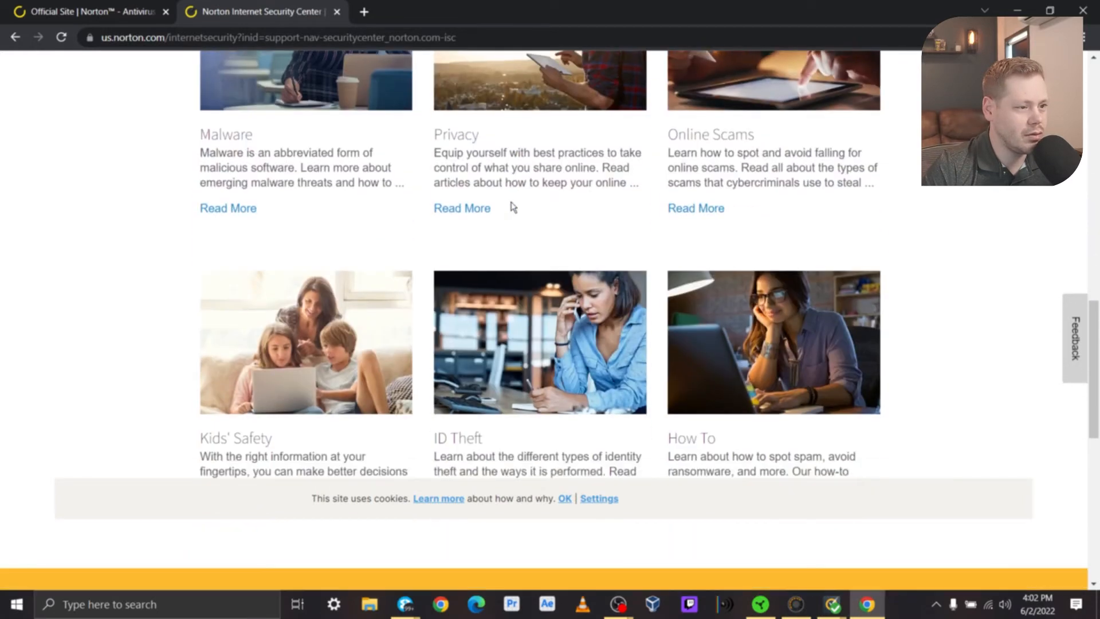
pyautogui.scroll(-3)
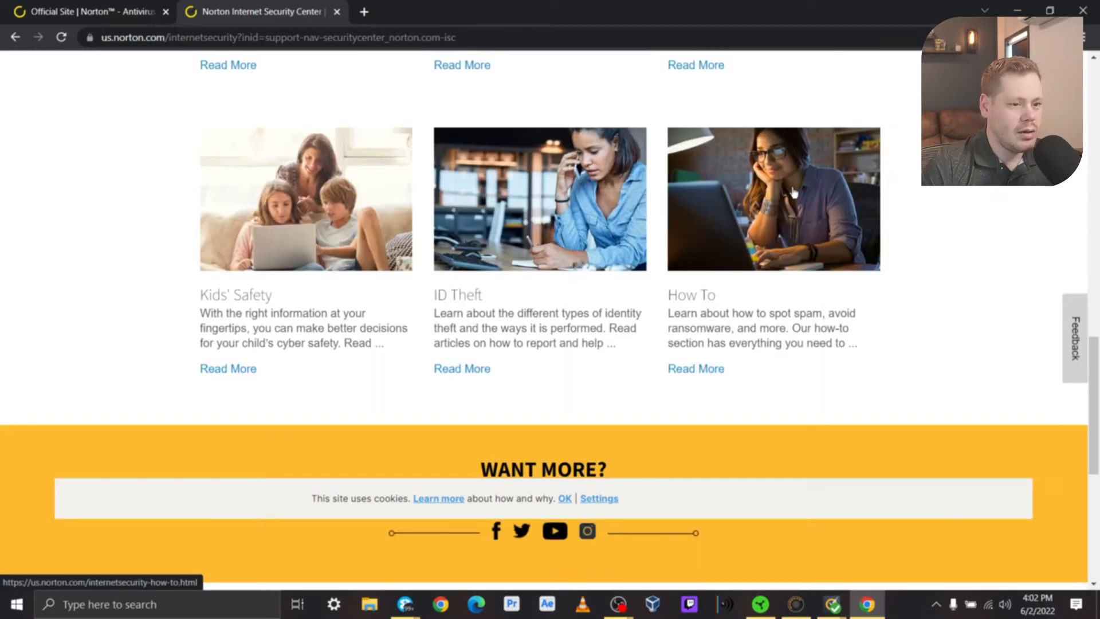
pyautogui.scroll(-3)
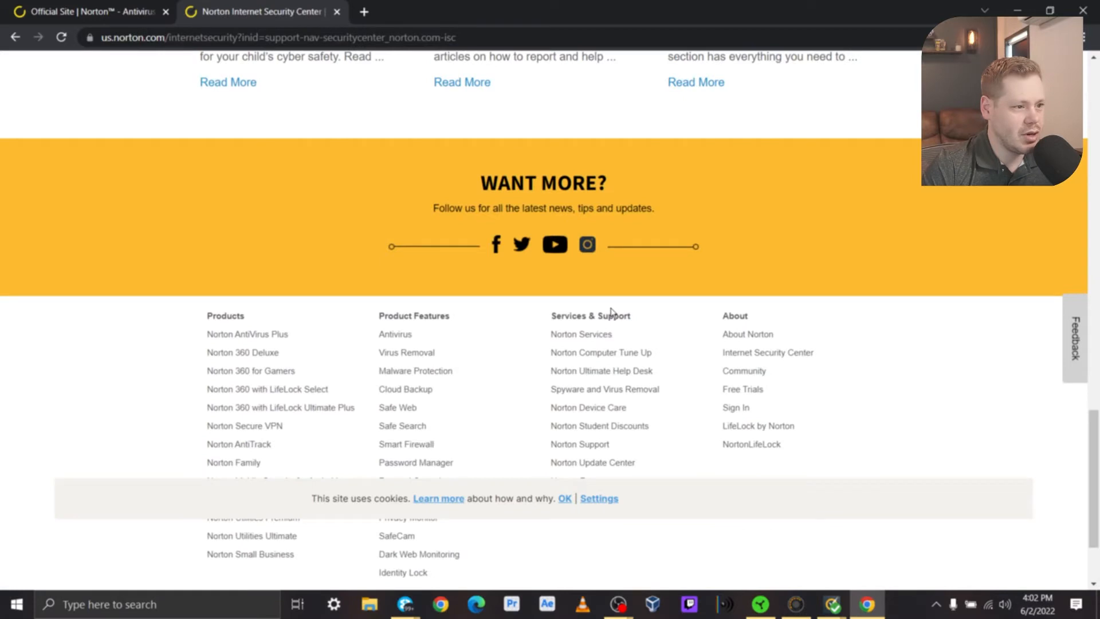
# Step: View Norton's YouTube channel from the footer, then return to the Internet Security Center page
pyautogui.click(554, 244)
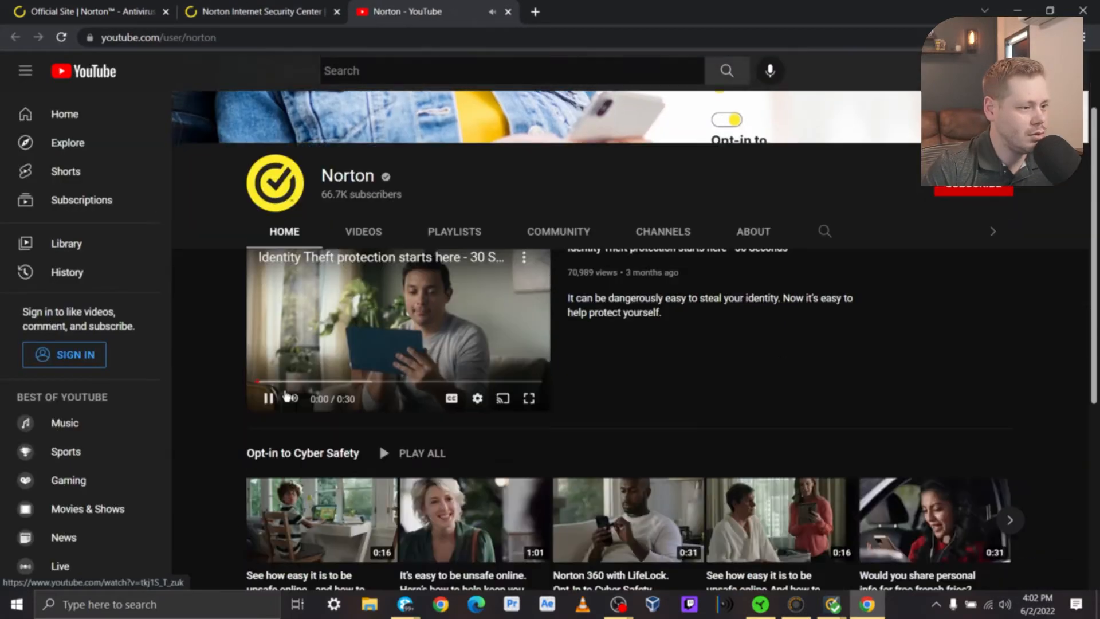
pyautogui.scroll(-3)
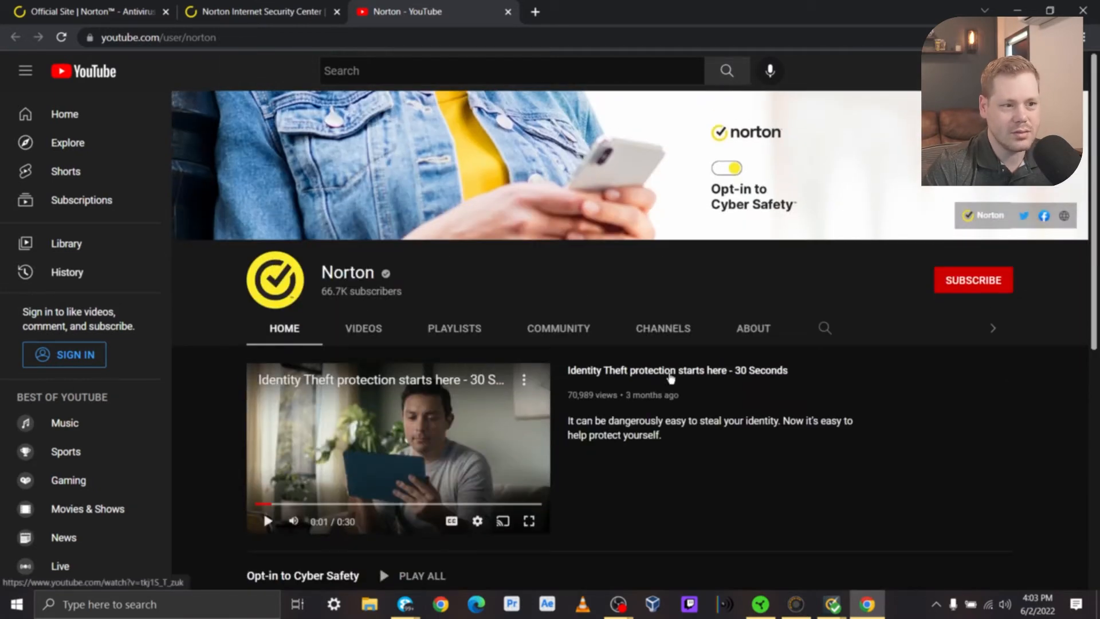
pyautogui.moveTo(401, 344)
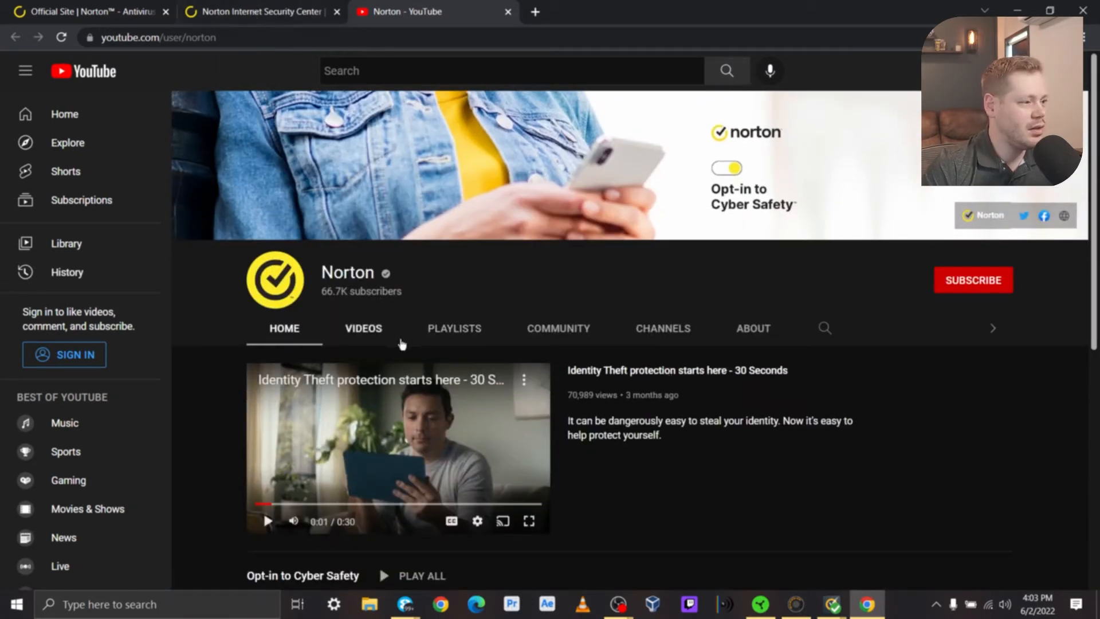
pyautogui.click(260, 11)
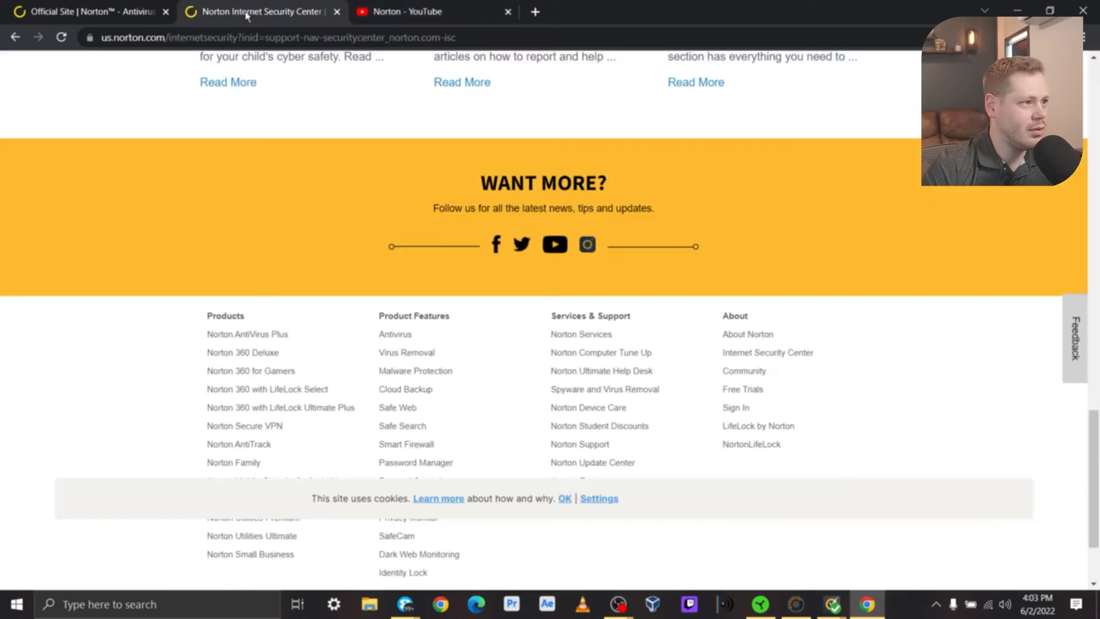
pyautogui.scroll(-3)
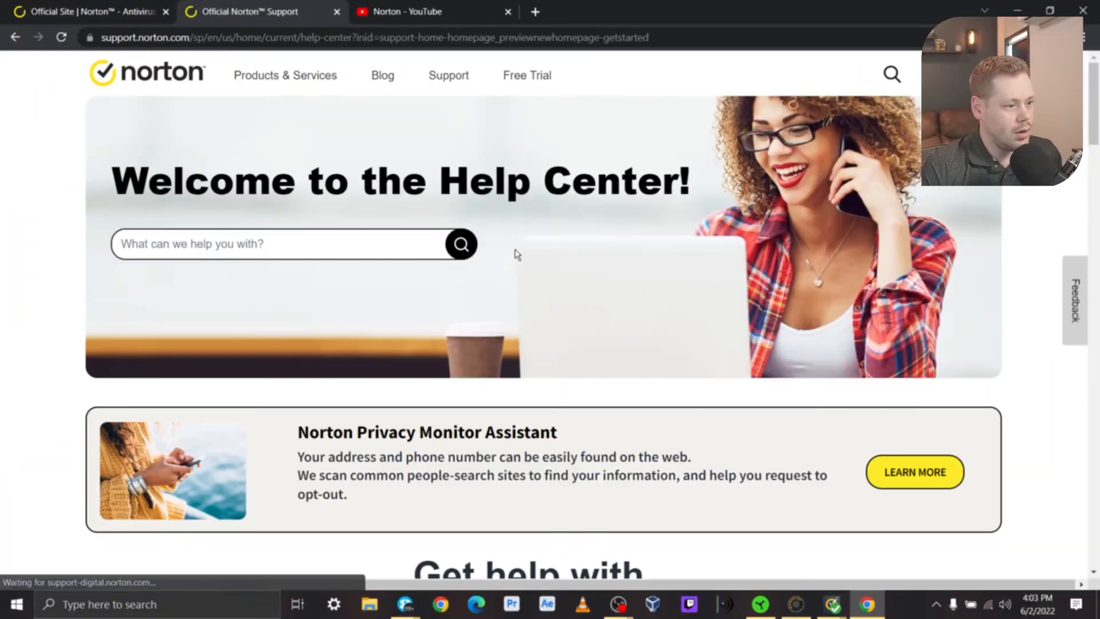
# Step: Follow the Contact us link the virtual assistant sent to reach the agent contact form
pyautogui.scroll(-3)
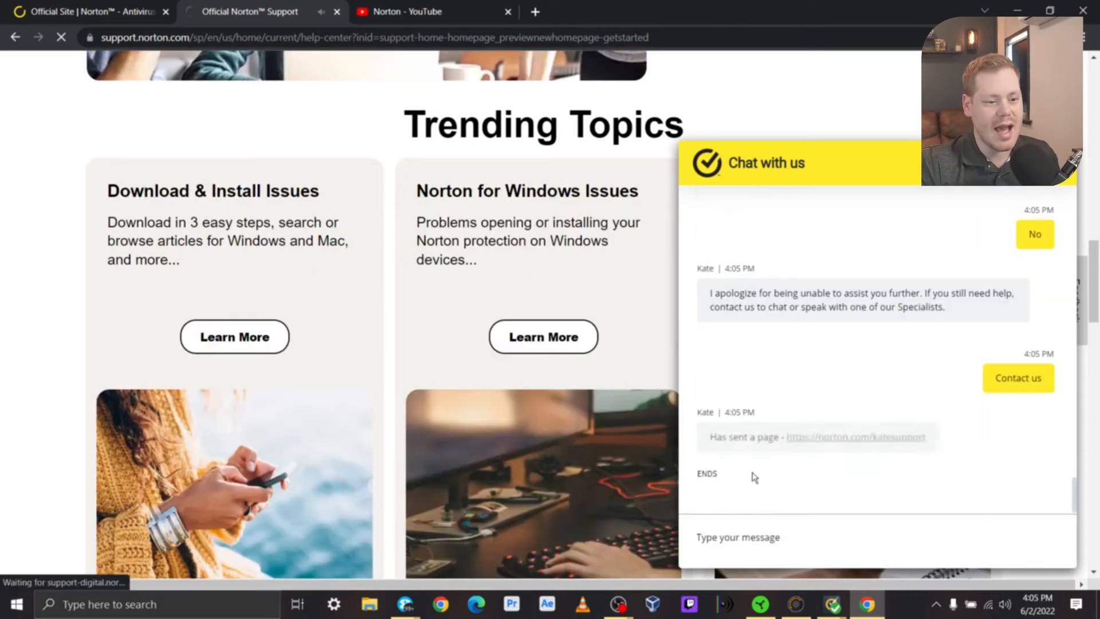
pyautogui.click(1017, 377)
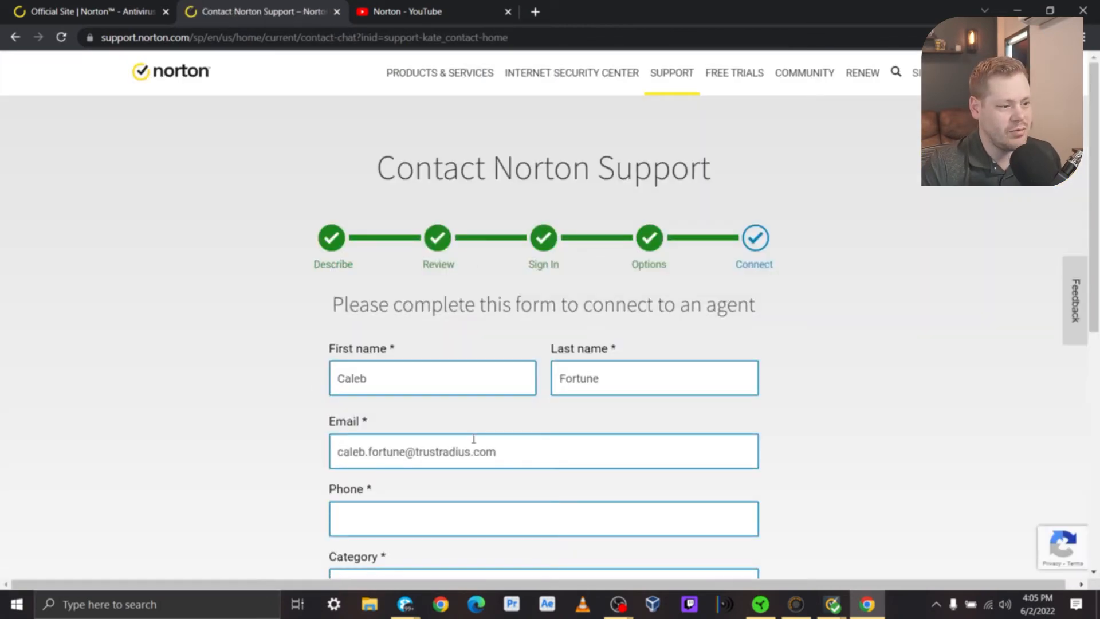
# Step: Choose Norton 360 Deluxe, describe the request as a human support response-time test, and submit via Next
pyautogui.click(543, 442)
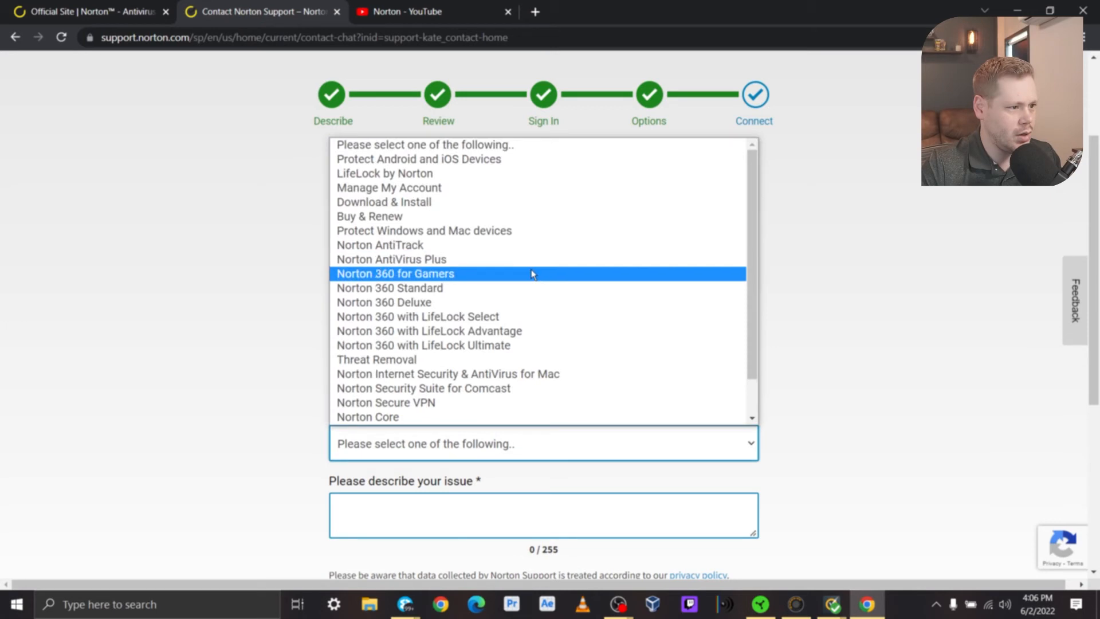
pyautogui.click(389, 287)
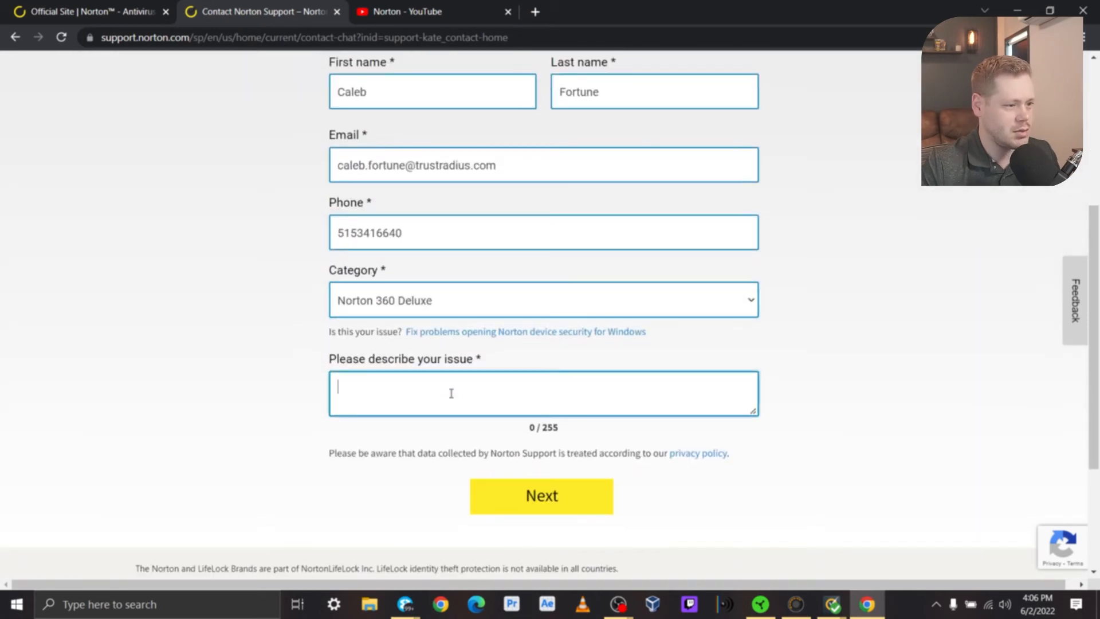
pyautogui.write('I am looking to test the human support response time for Norton 360. I will be timing this from the moment I click "Next" on this page.')
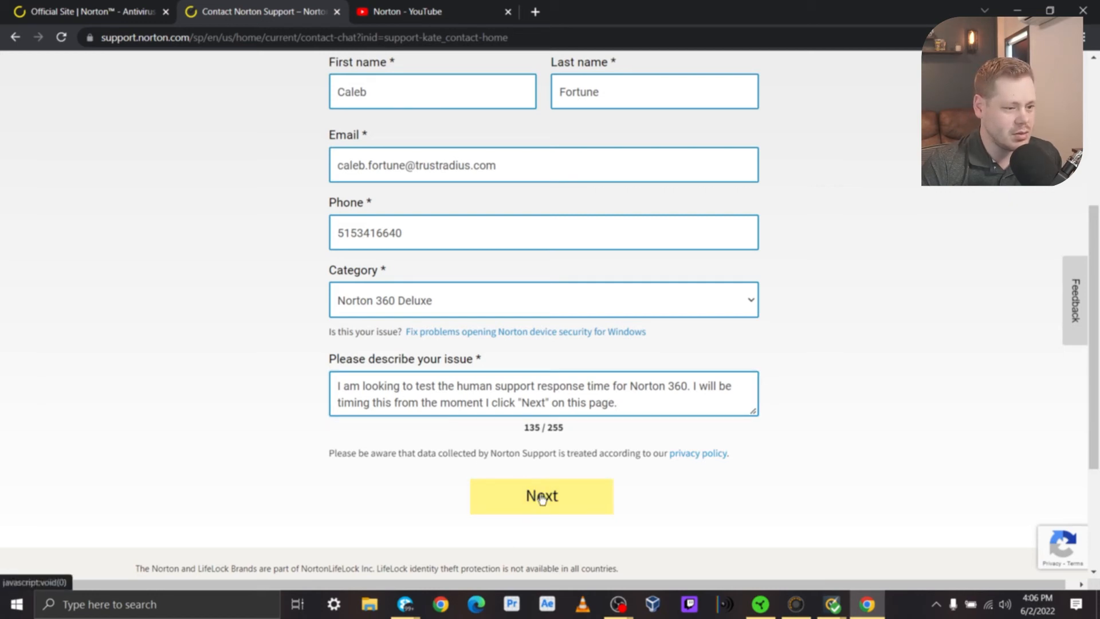
pyautogui.click(541, 495)
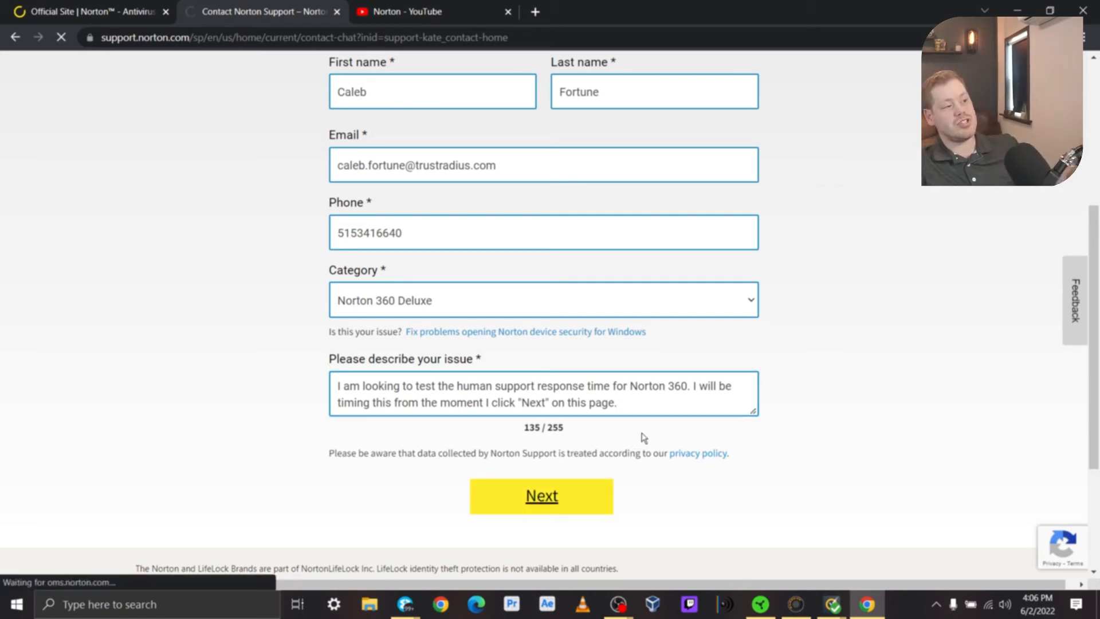
pyautogui.click(541, 494)
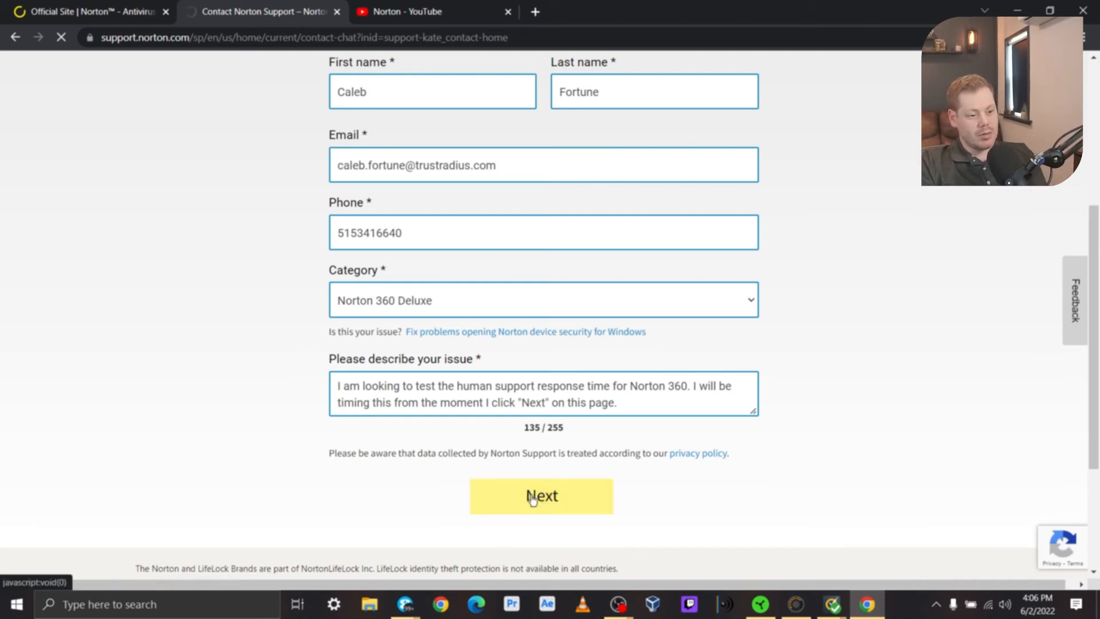
pyautogui.scroll(-3)
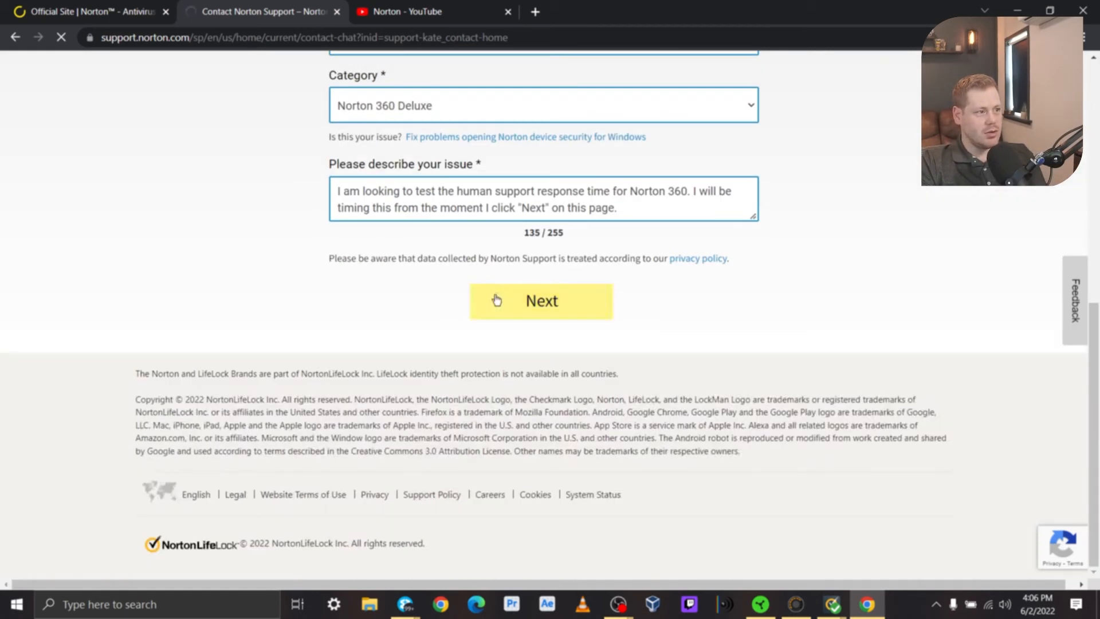
# Step: Start the live chat via Chat Now, message agent Bavneet about the test, then end the chat
pyautogui.click(541, 300)
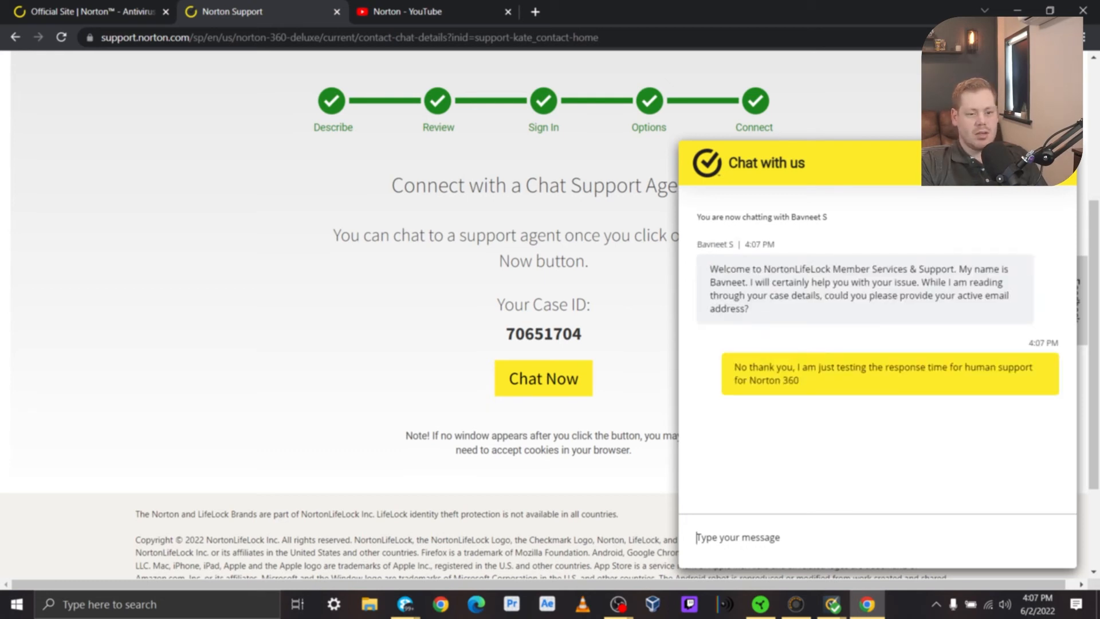
pyautogui.moveTo(866, 317)
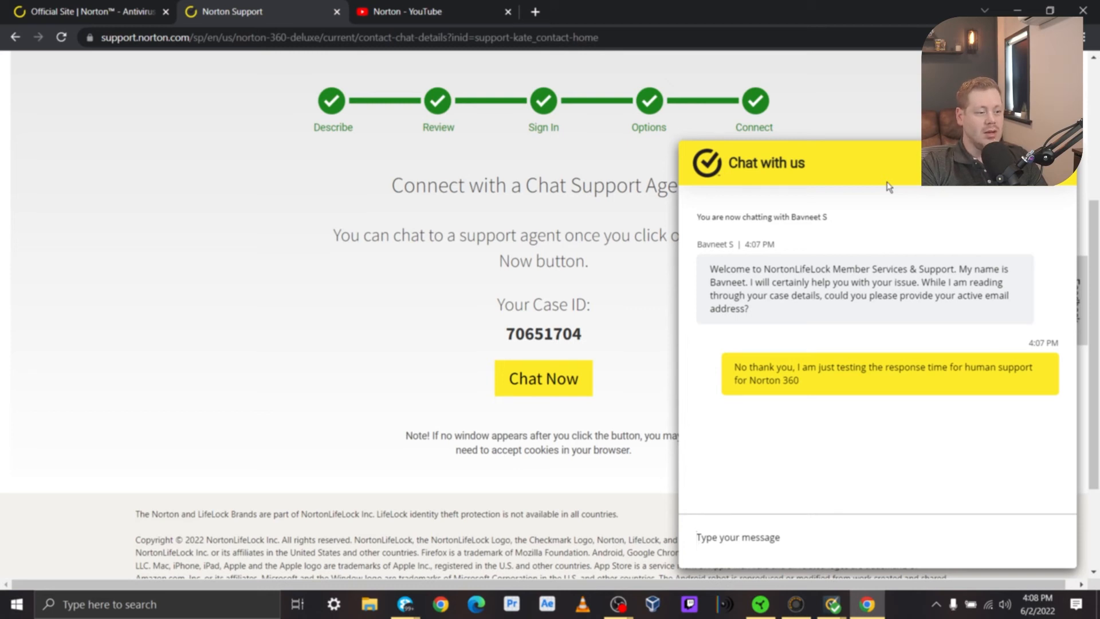
pyautogui.click(737, 536)
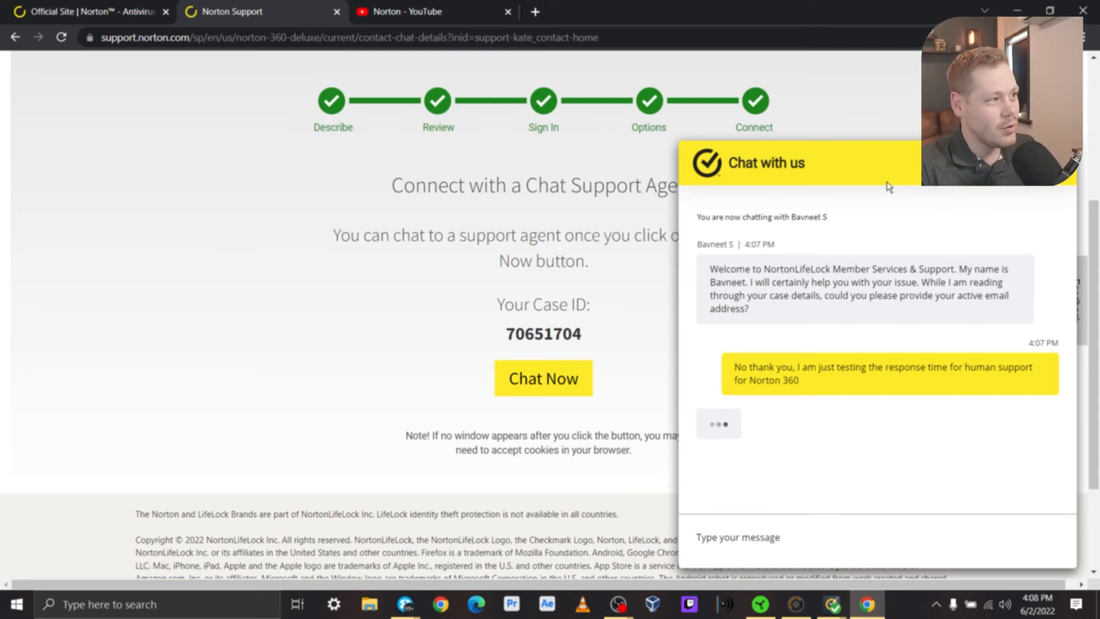
pyautogui.click(738, 536)
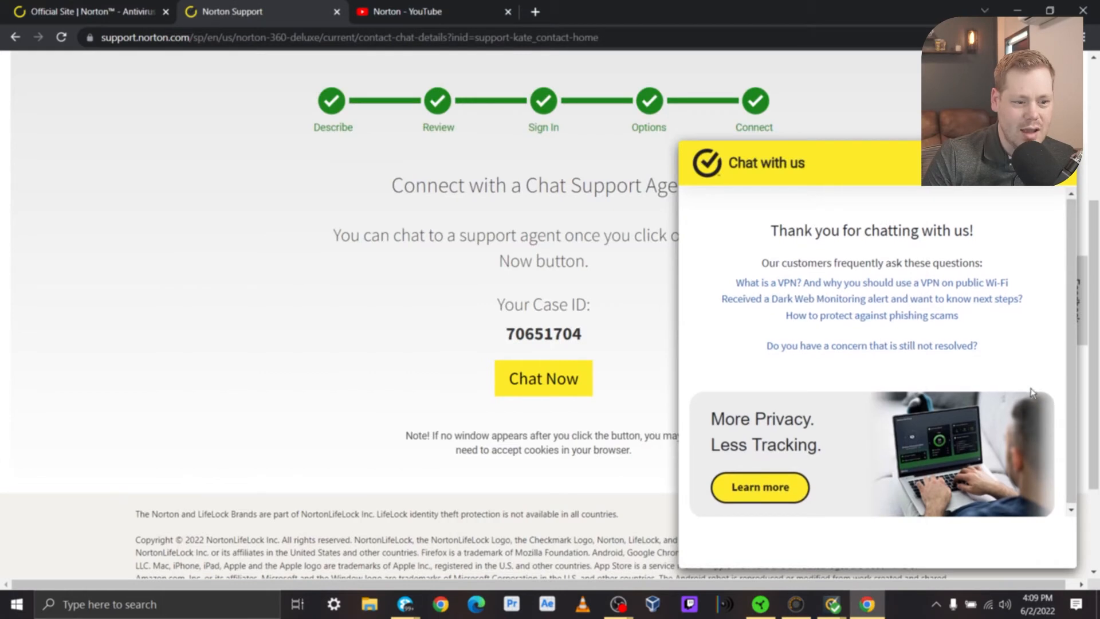
pyautogui.moveTo(1037, 331)
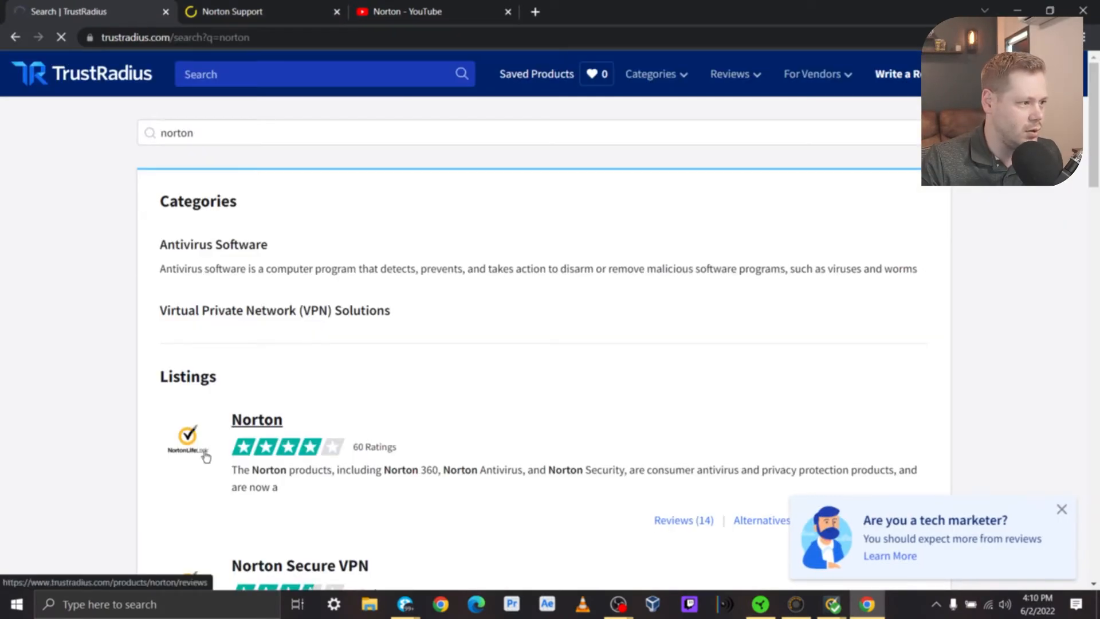
# Step: Open the Norton listing from the search results and scroll its overview
pyautogui.click(256, 419)
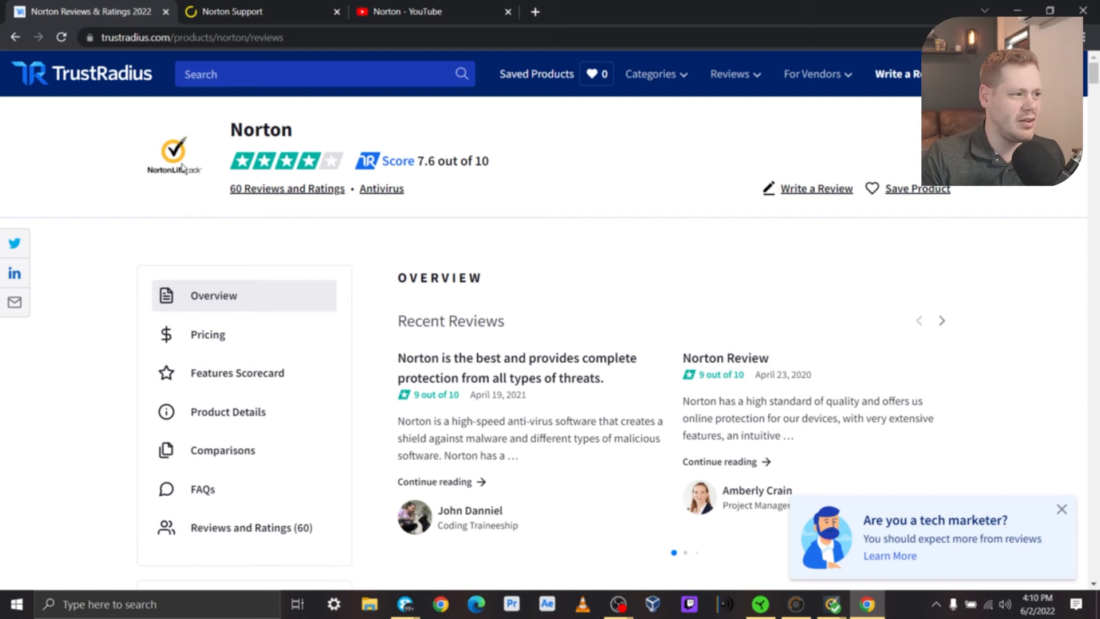
pyautogui.moveTo(217, 134)
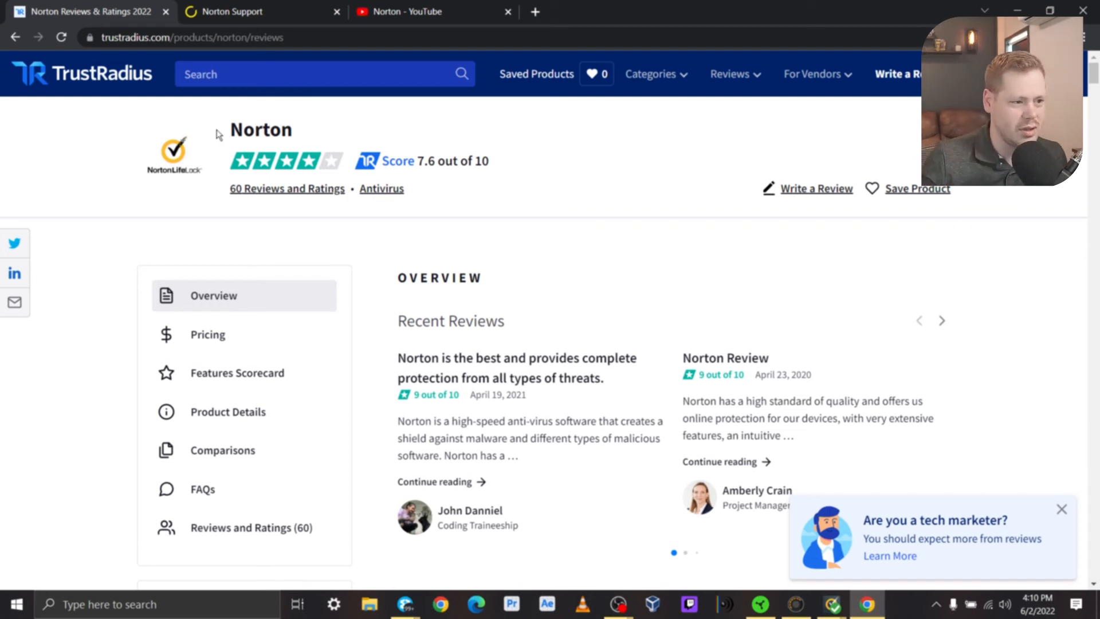
pyautogui.moveTo(260, 129)
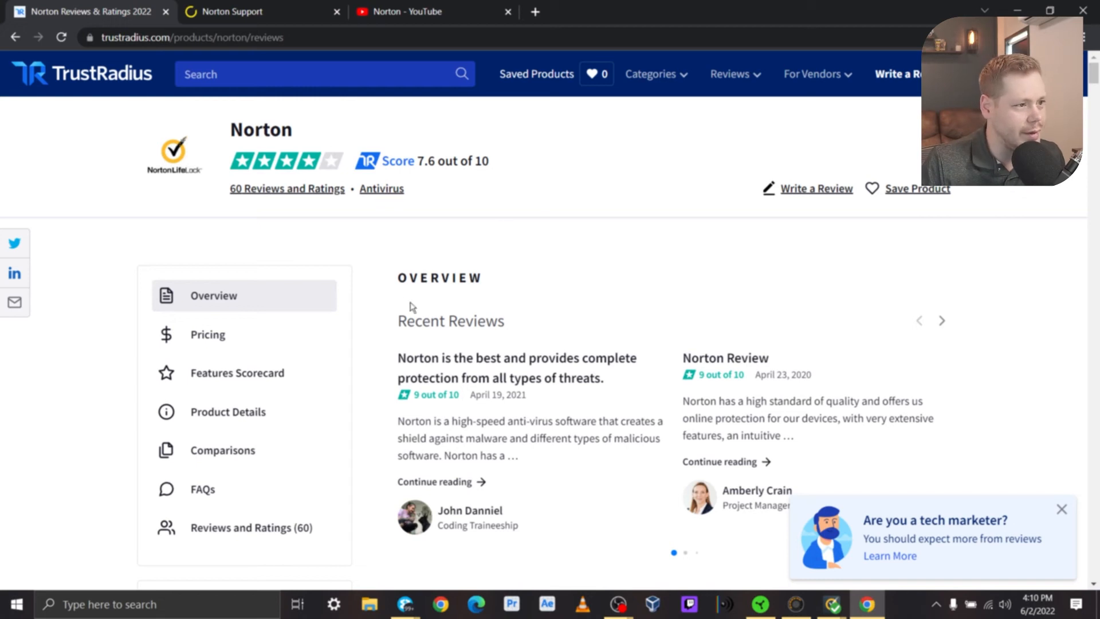
pyautogui.scroll(-3)
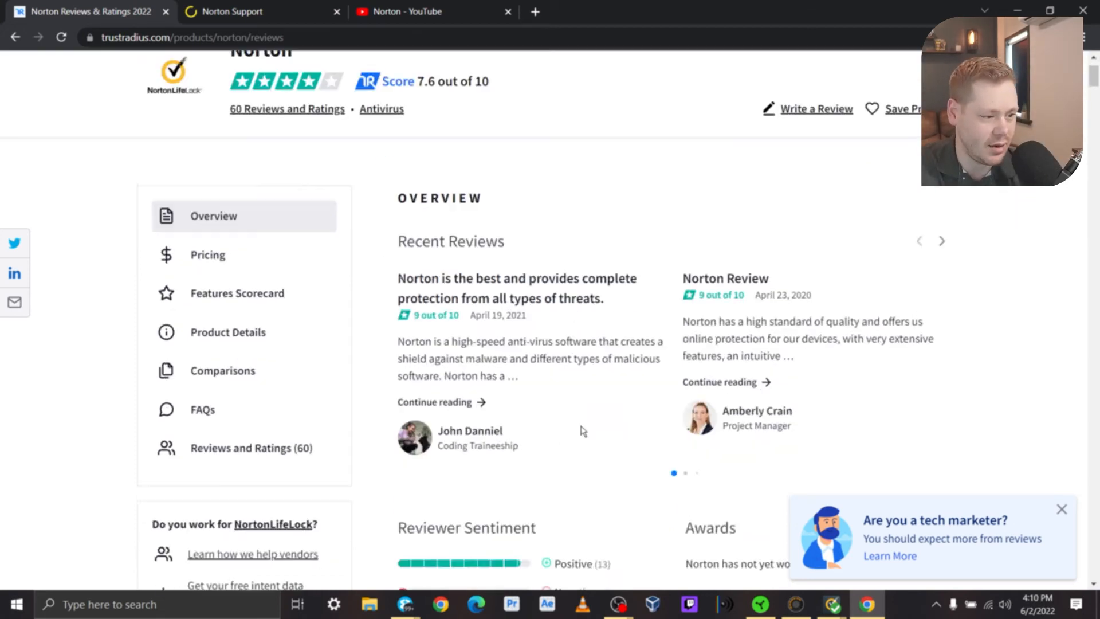
pyautogui.scroll(-3)
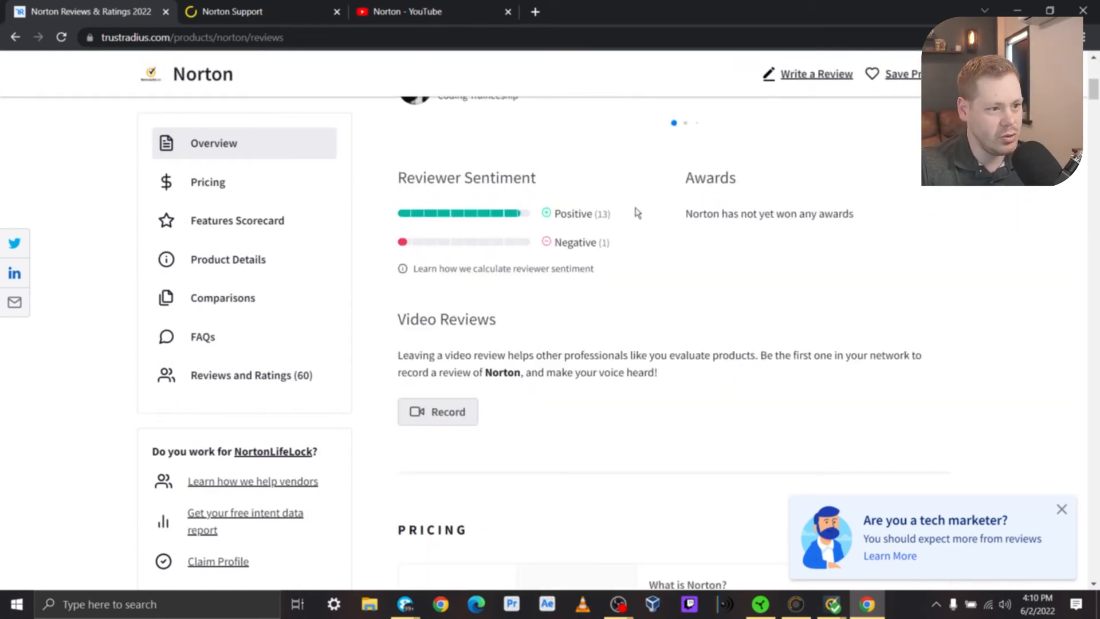
# Step: Jump through Pricing, Product Details and Reviews and Ratings from the sidebar
pyautogui.click(207, 182)
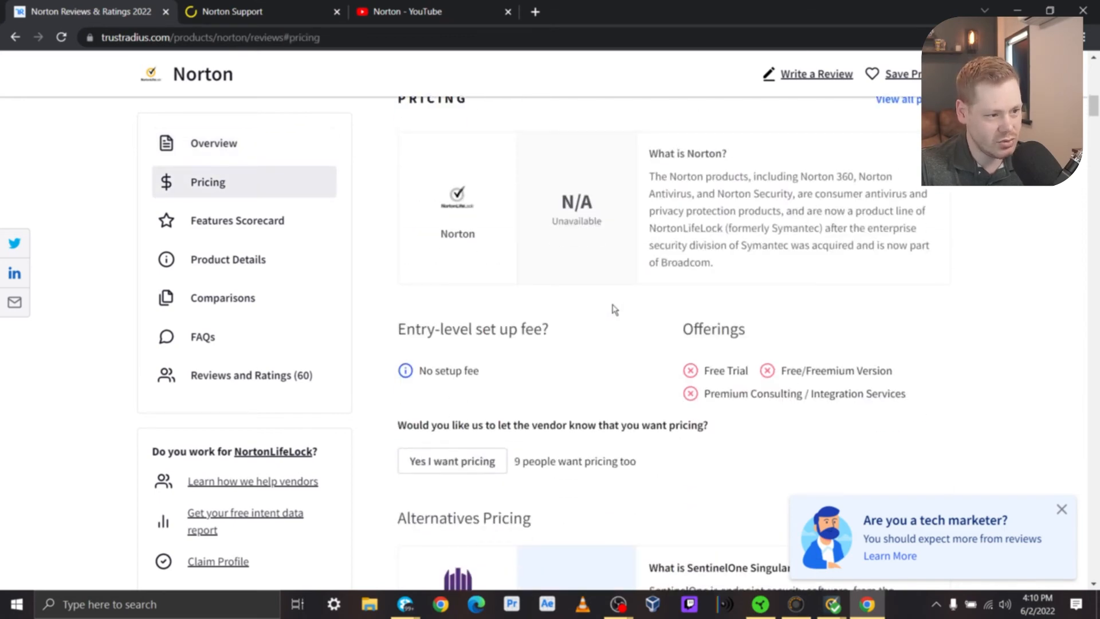
pyautogui.click(228, 258)
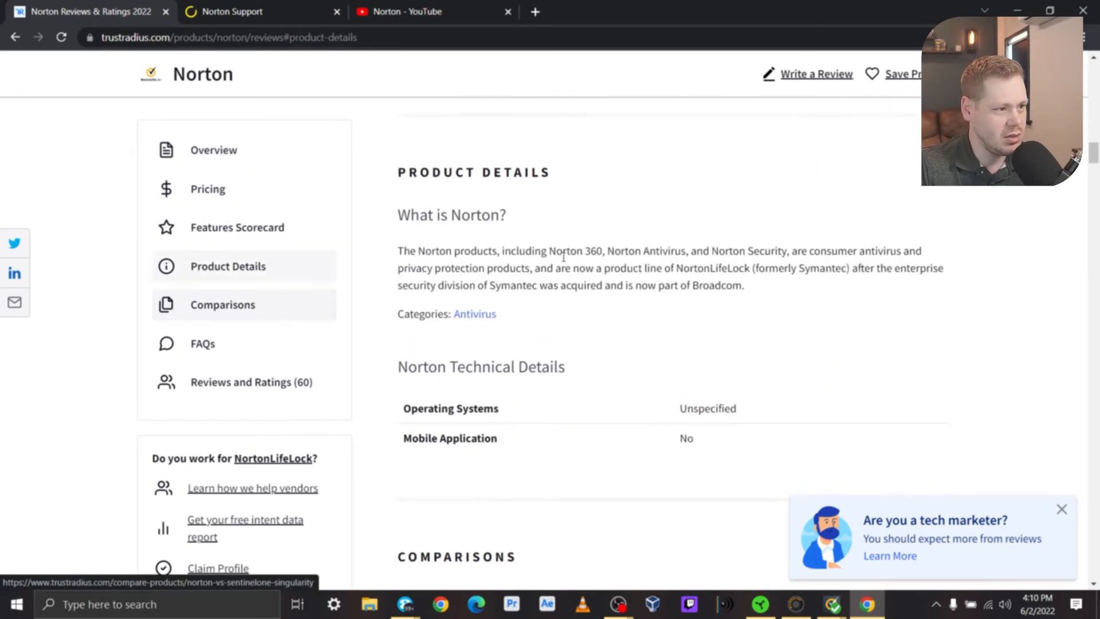
pyautogui.click(251, 382)
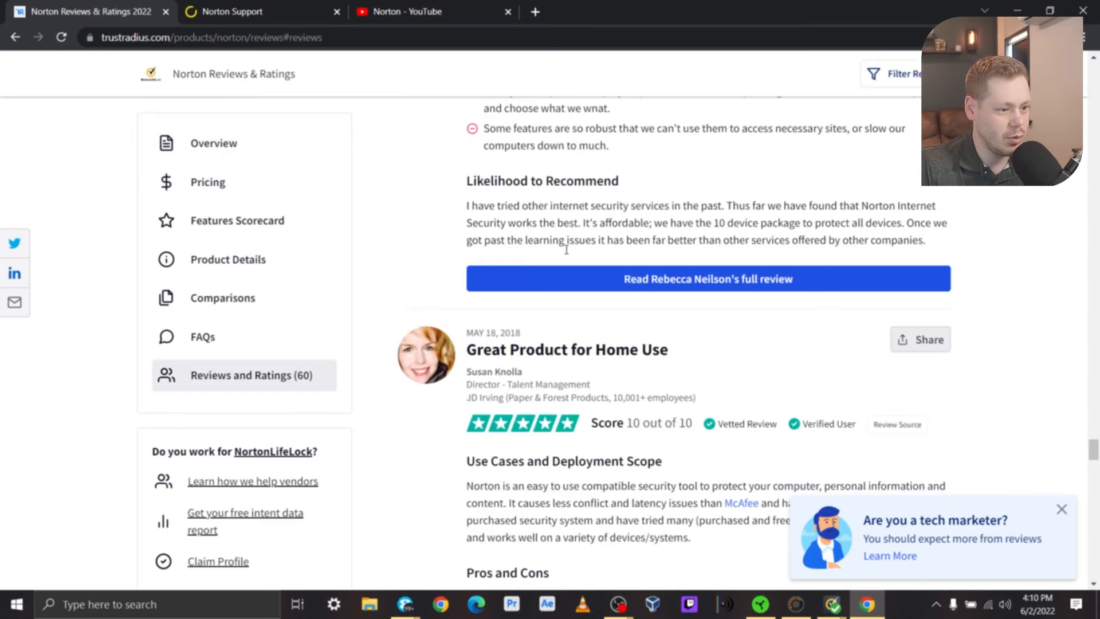
# Step: Scroll through several reviews' pros and cons, dismissing the 'Read reviews. Write reviews.' sign-up popup
pyautogui.scroll(-3)
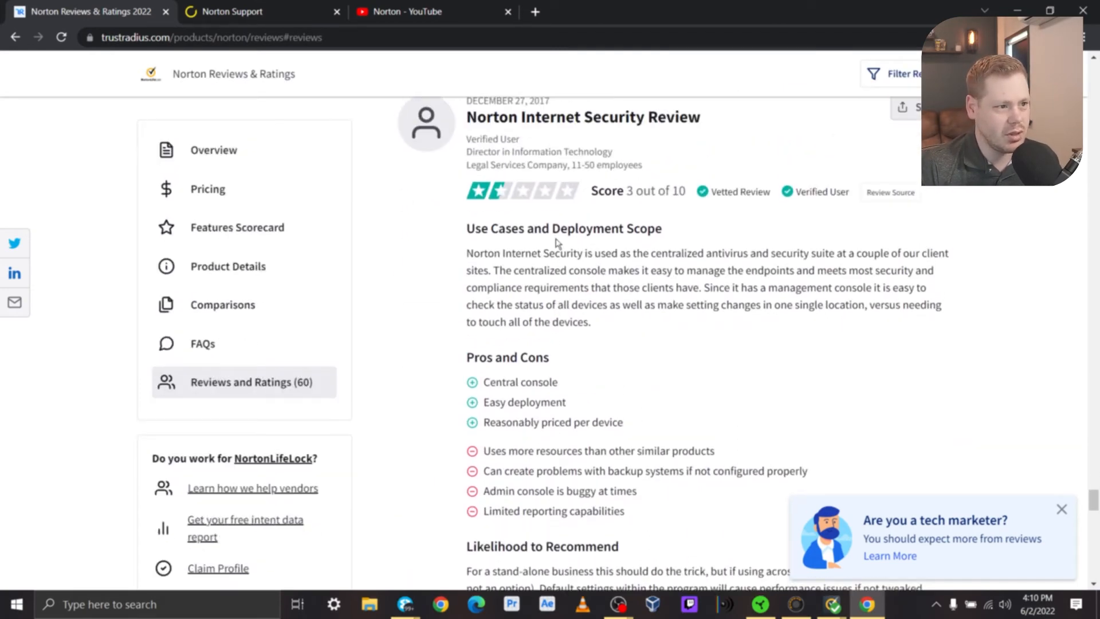
pyautogui.scroll(-3)
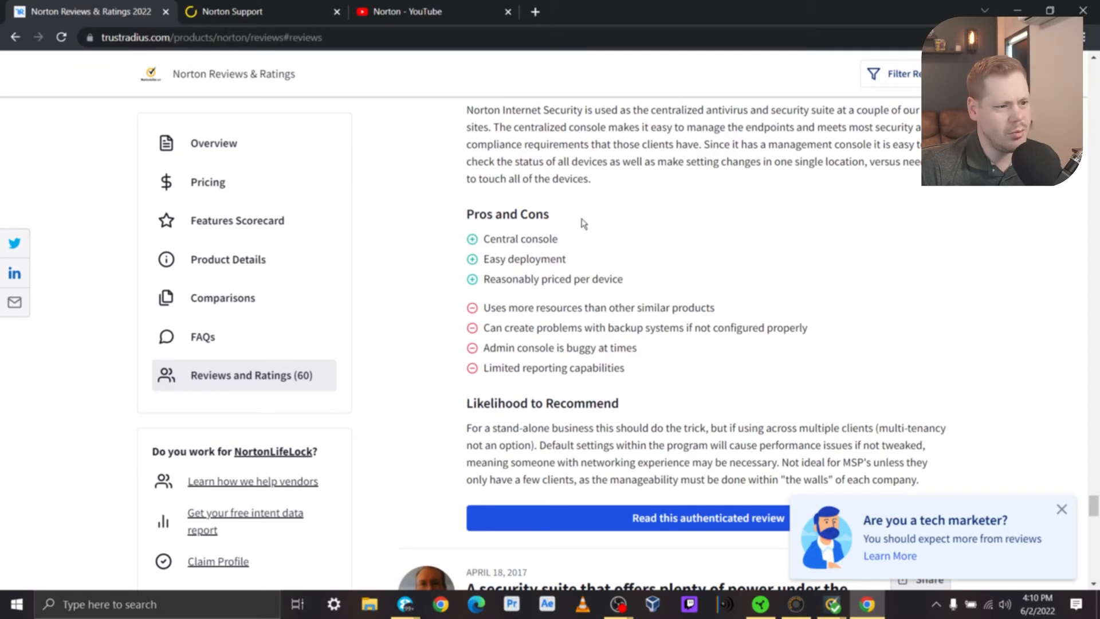
pyautogui.moveTo(623, 248)
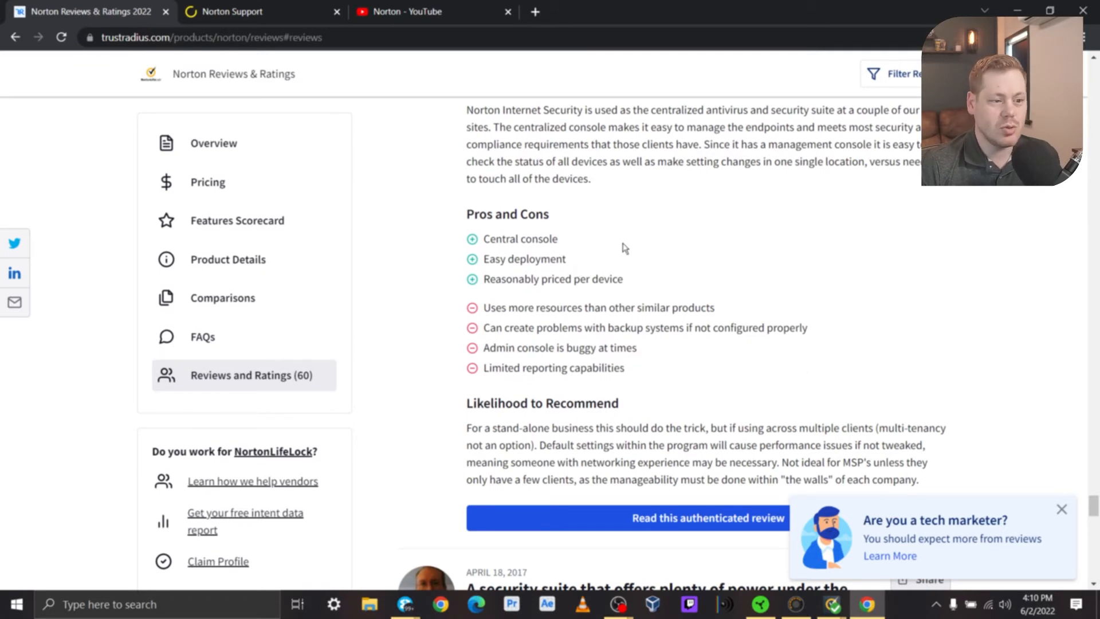
pyautogui.moveTo(613, 245)
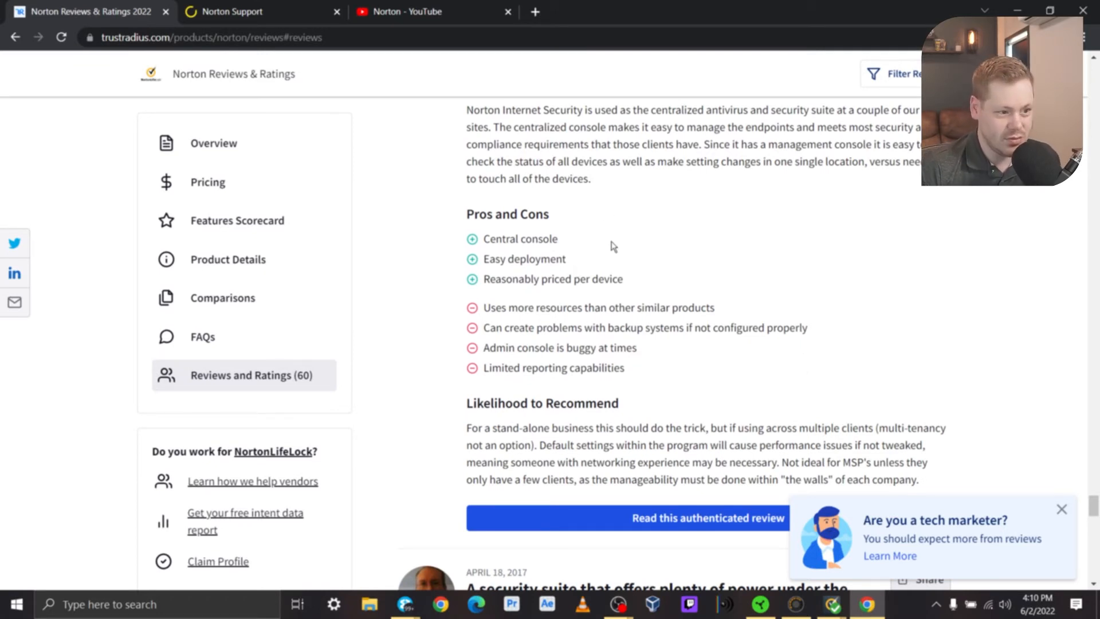
pyautogui.moveTo(602, 245)
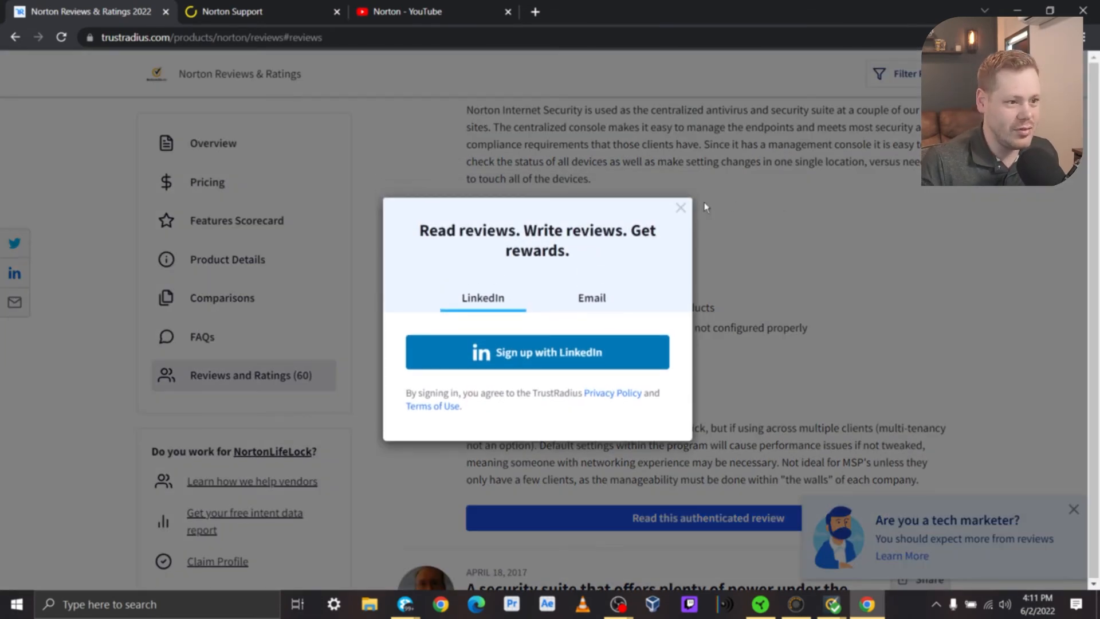
pyautogui.click(679, 207)
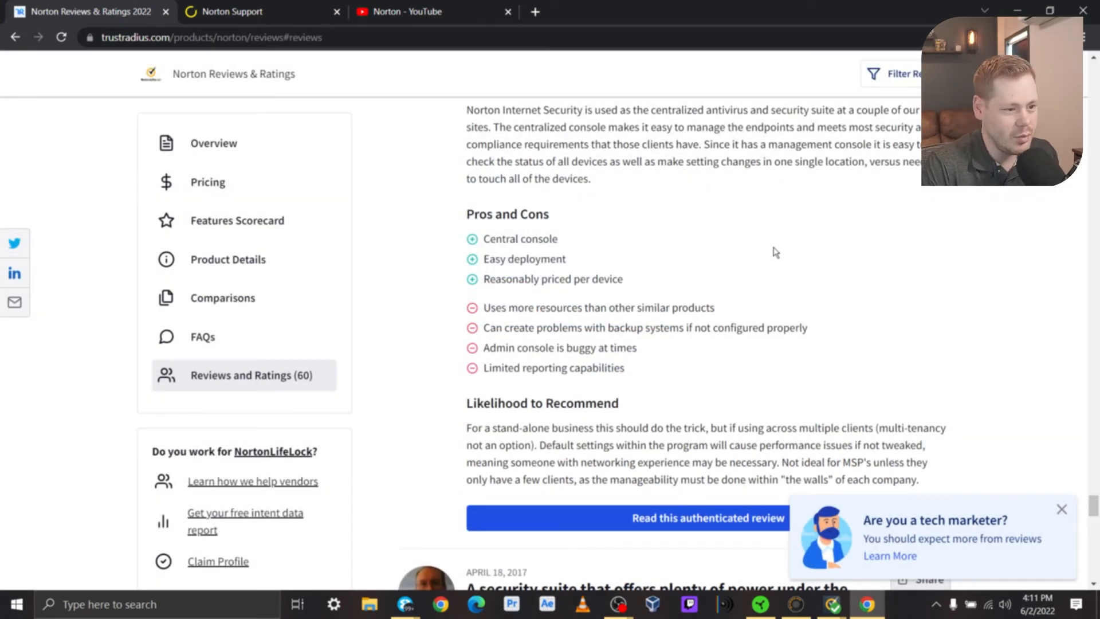
pyautogui.scroll(-3)
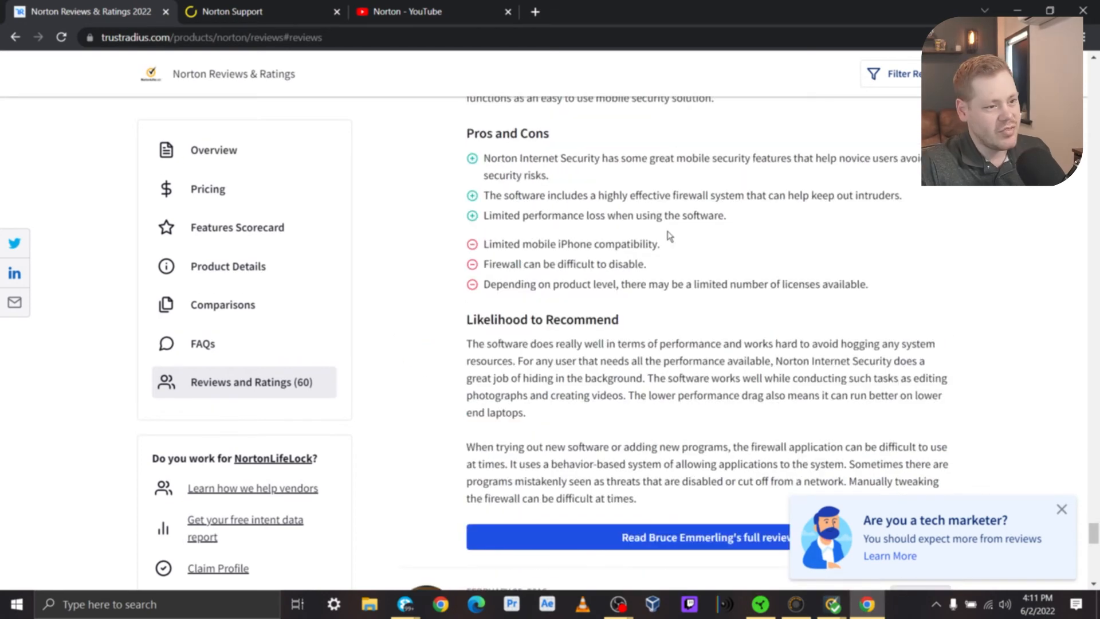
pyautogui.scroll(-3)
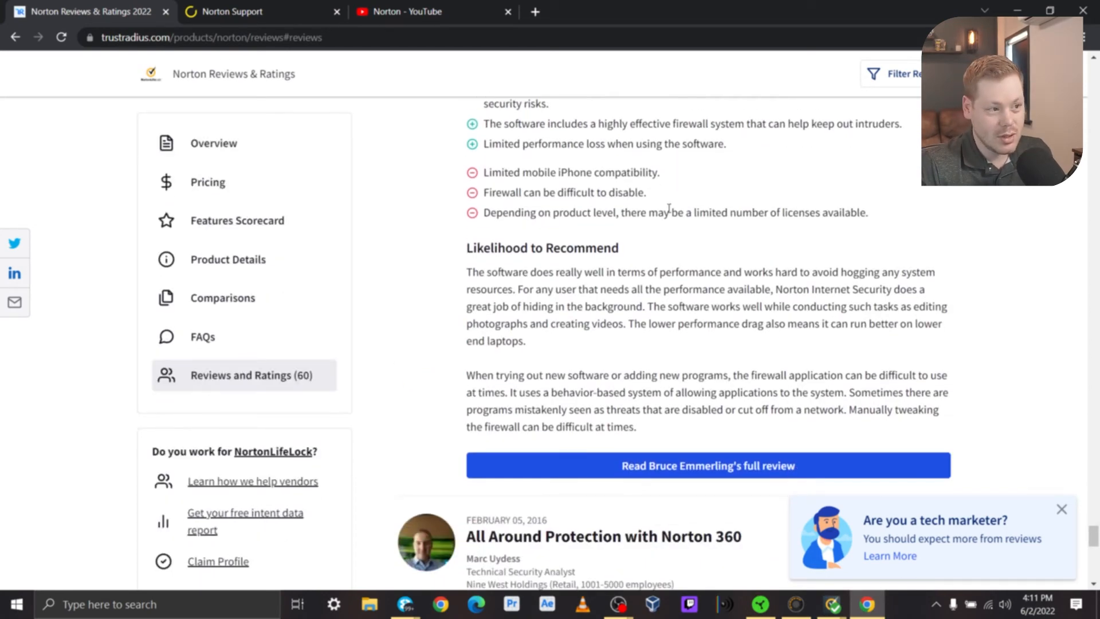
pyautogui.moveTo(689, 194)
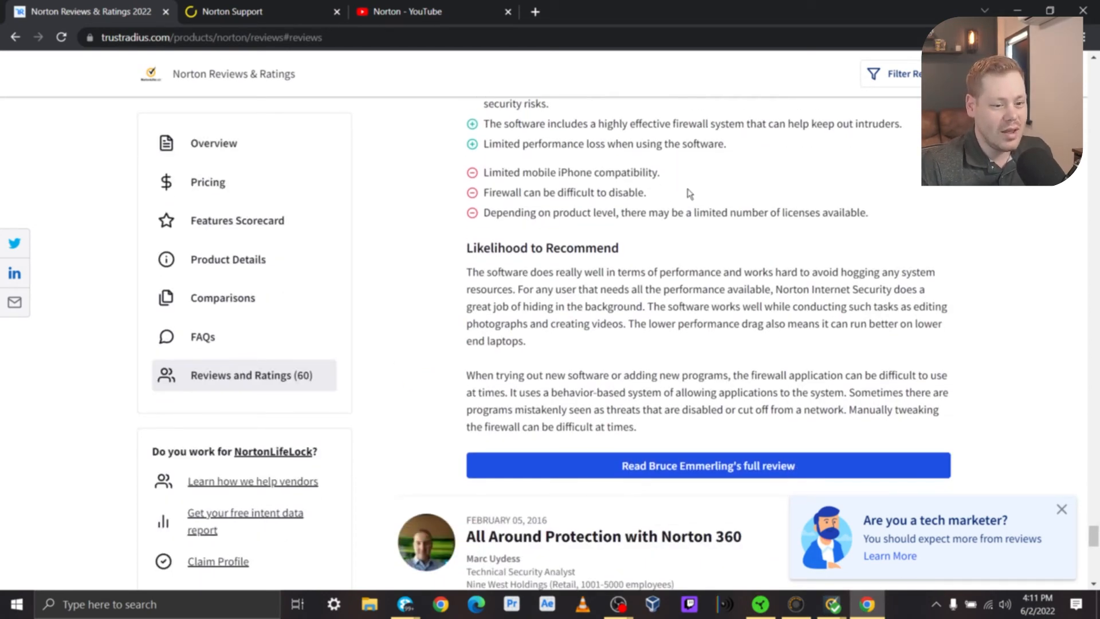
pyautogui.moveTo(684, 225)
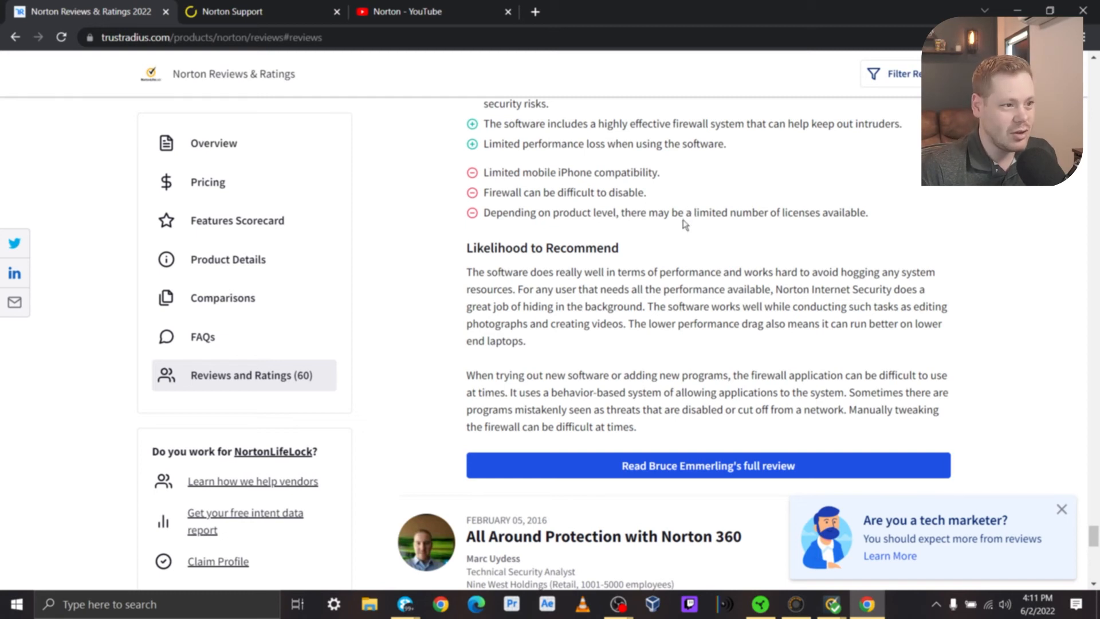